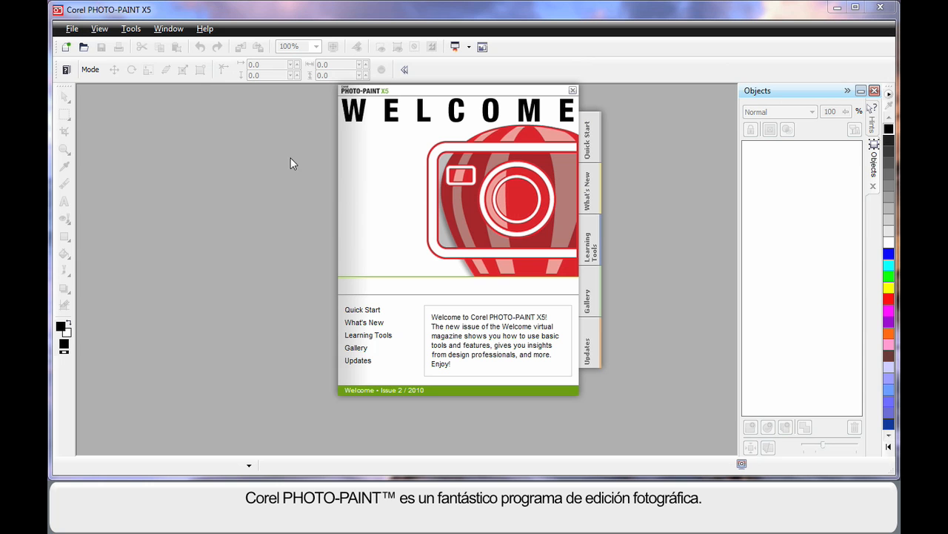
{"action": "mouse_move", "coordinate": [288, 151]}
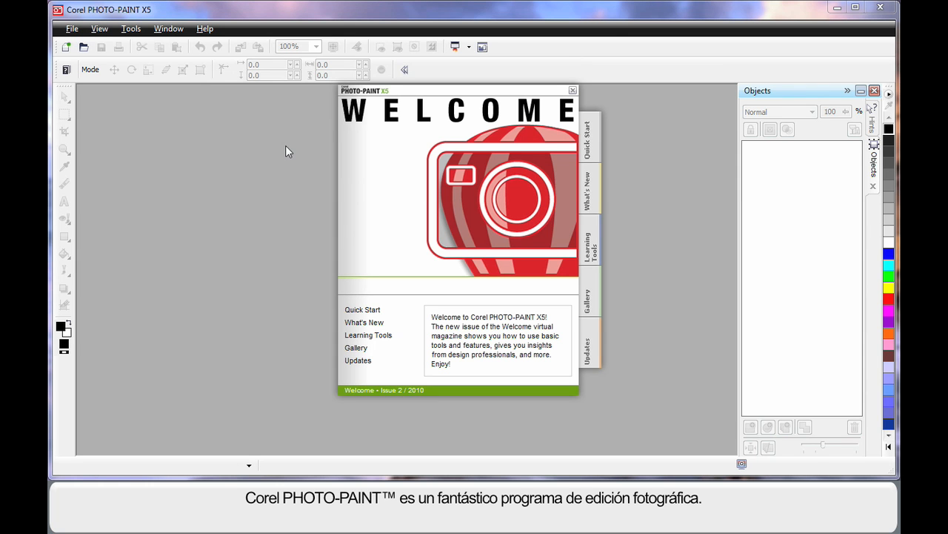
{"action": "mouse_move", "coordinate": [280, 196]}
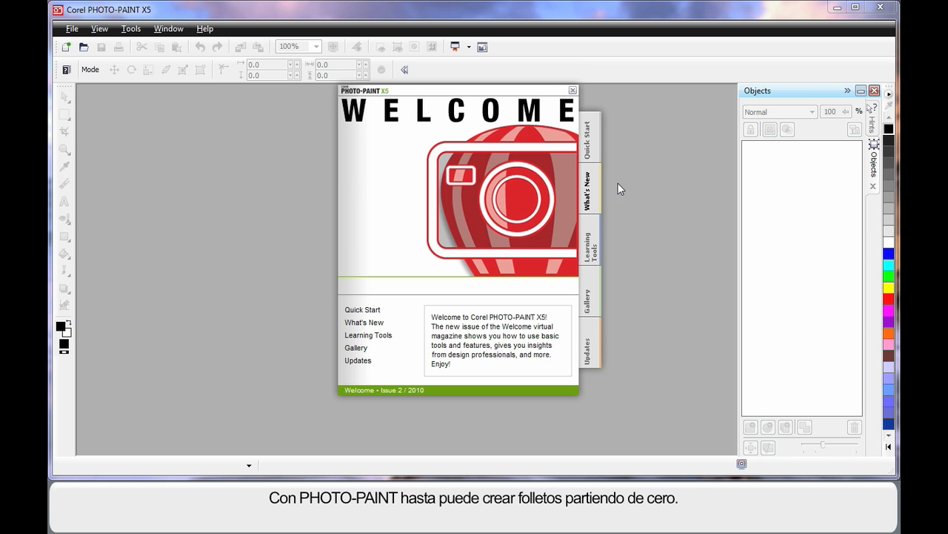
{"action": "mouse_move", "coordinate": [651, 127]}
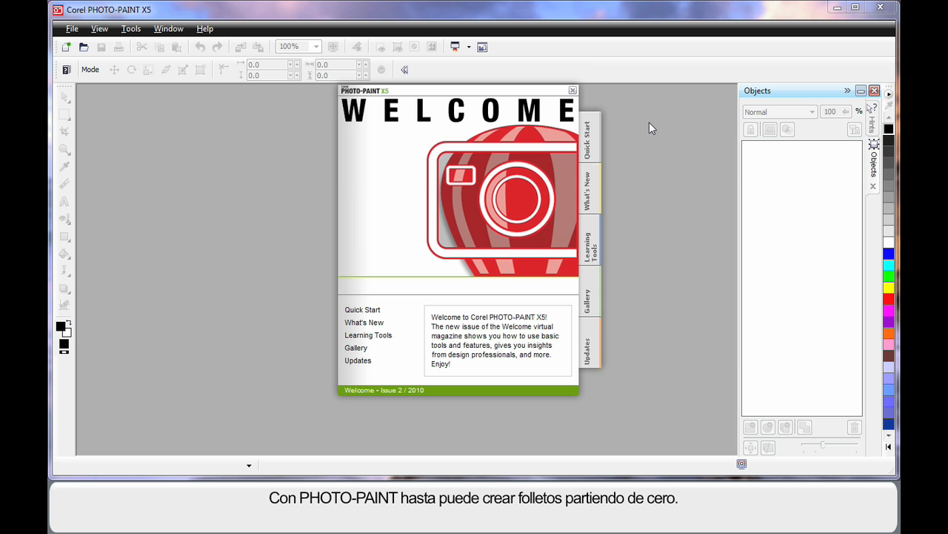
Open A-Seoul.jpg from the Pictures library through Quick Start's Open other.
{"action": "left_click", "coordinate": [588, 137]}
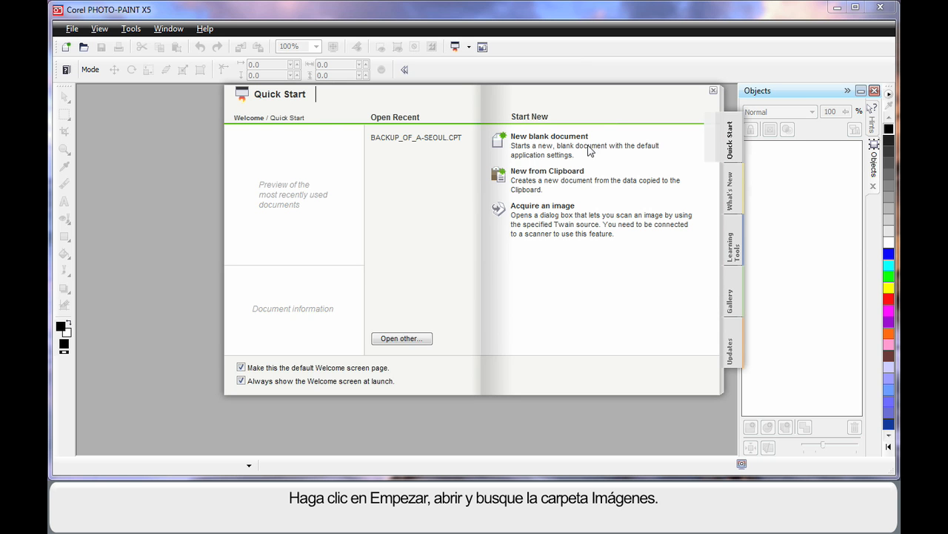
{"action": "left_click", "coordinate": [401, 338]}
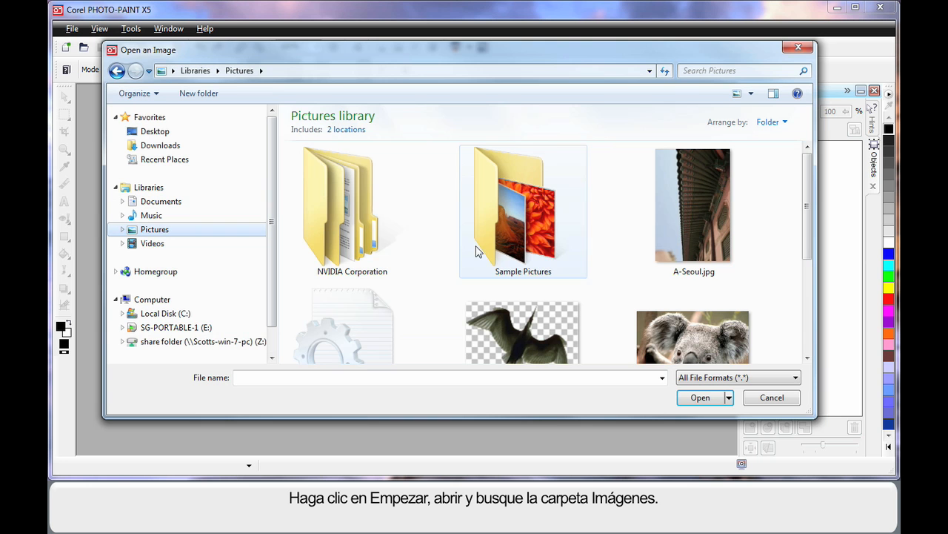
{"action": "left_click", "coordinate": [693, 207]}
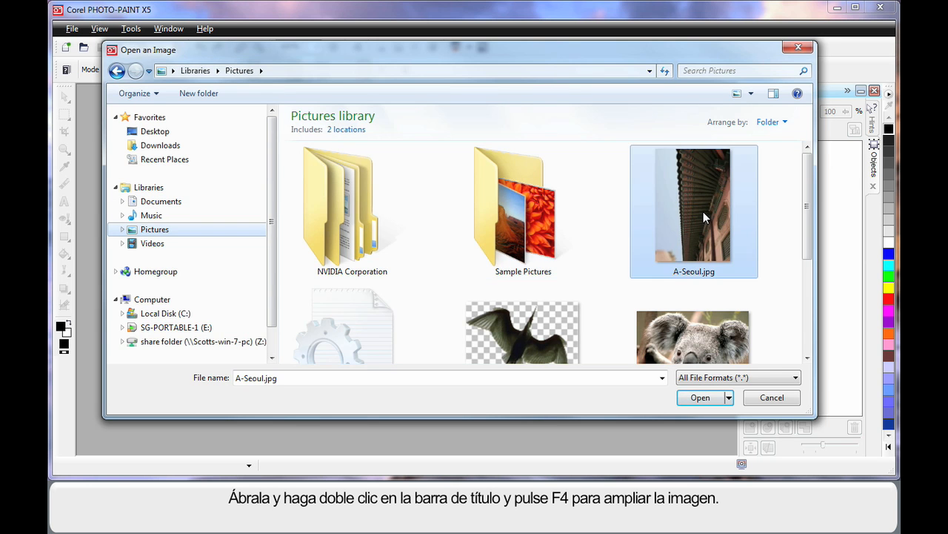
{"action": "left_click", "coordinate": [700, 397]}
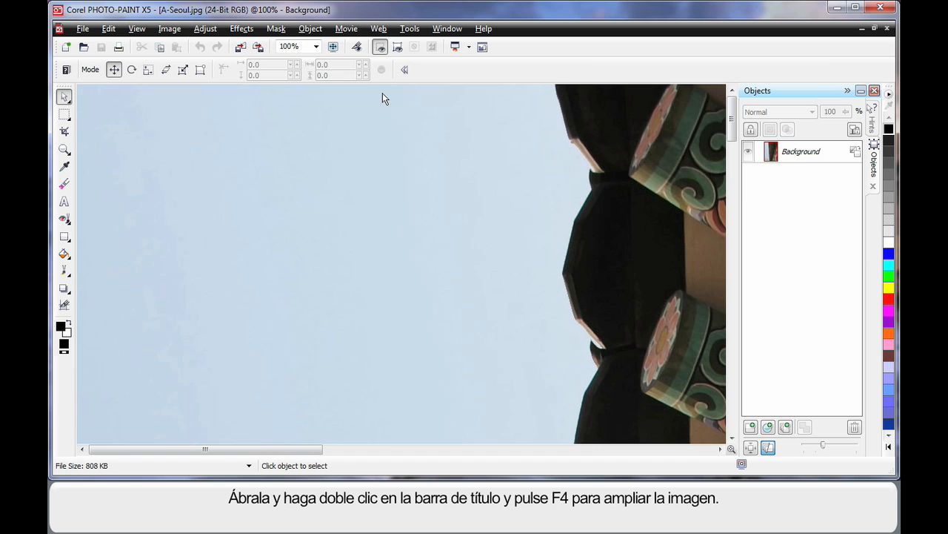
{"action": "mouse_move", "coordinate": [391, 197]}
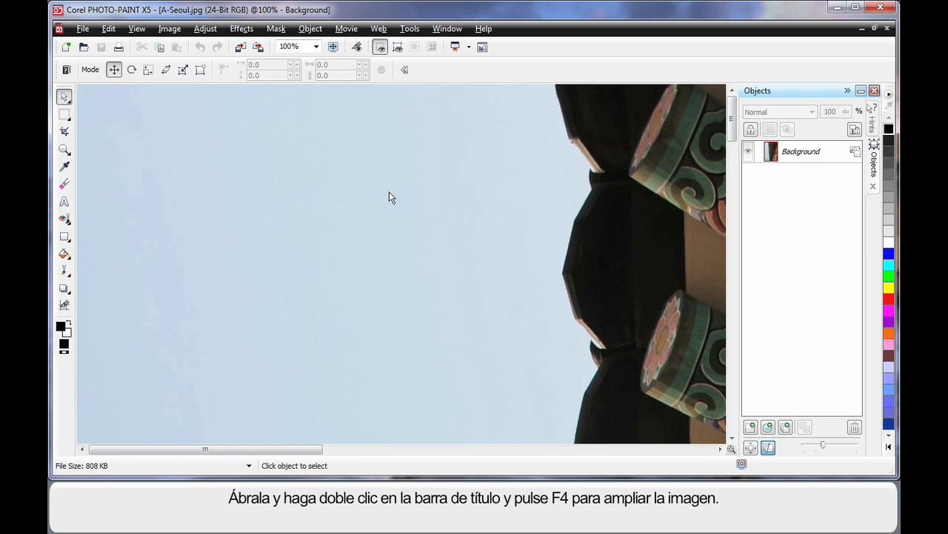
Rotate the palace photo 90° clockwise and fit the landscape image to the window.
{"action": "key", "text": "f4"}
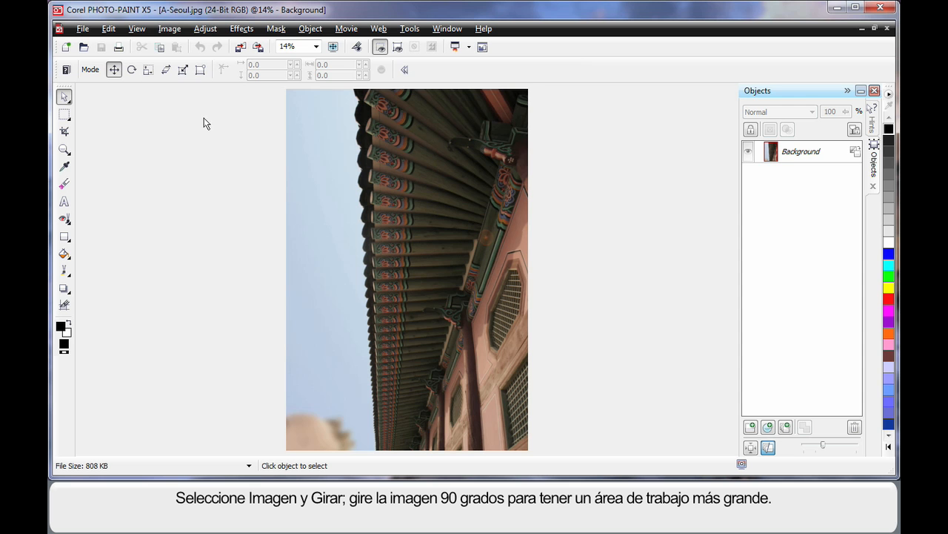
{"action": "left_click", "coordinate": [169, 28]}
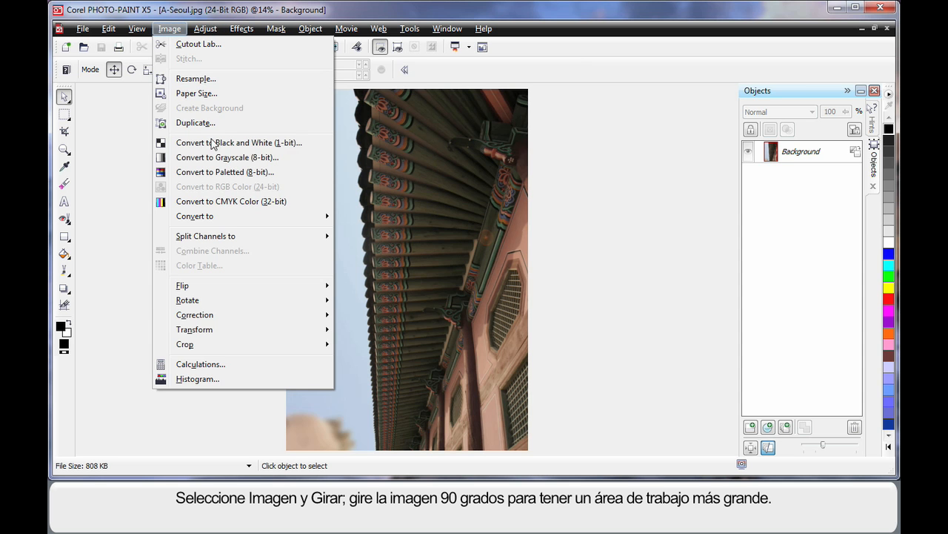
{"action": "mouse_move", "coordinate": [187, 299]}
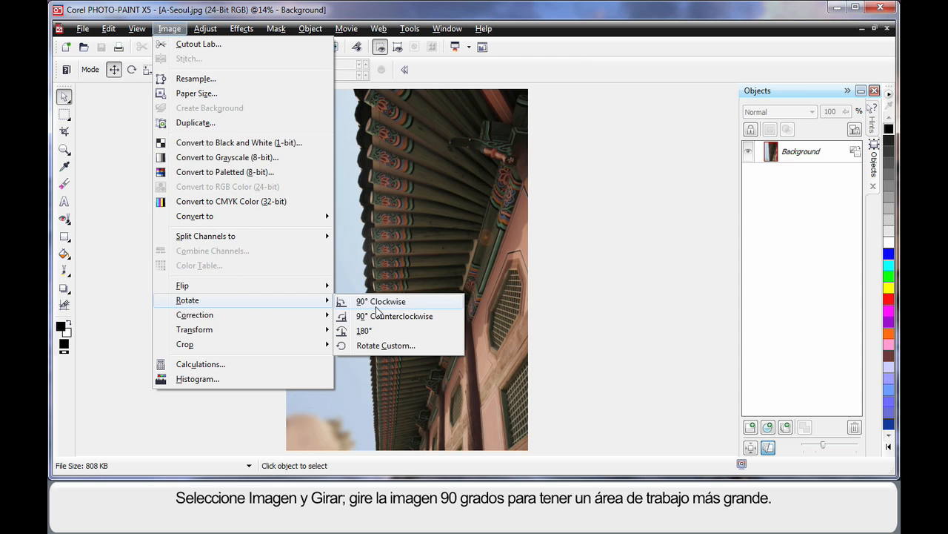
{"action": "left_click", "coordinate": [380, 301]}
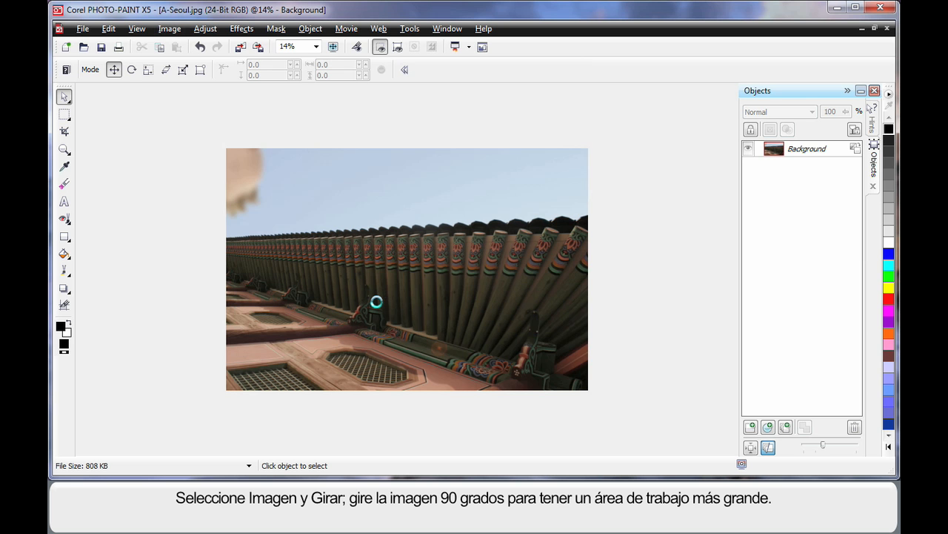
{"action": "key", "text": "f4"}
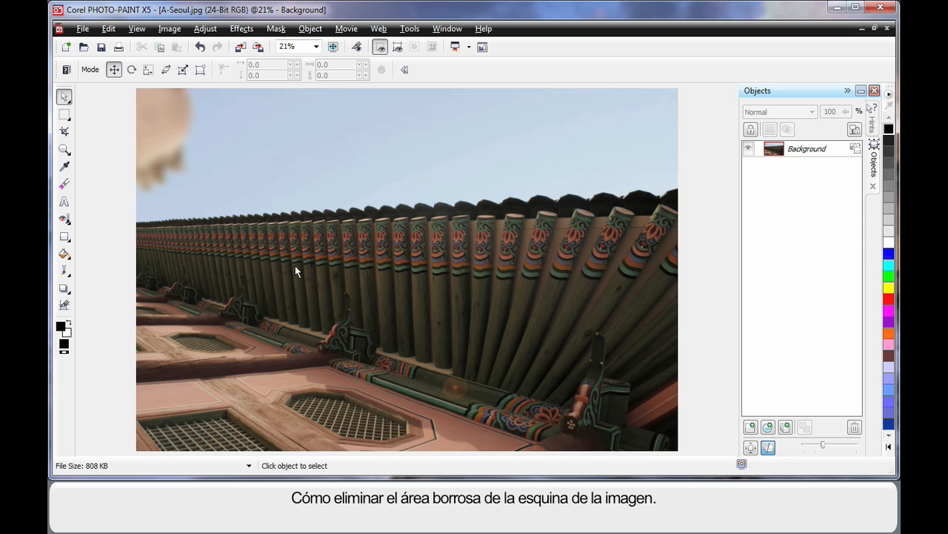
{"action": "mouse_move", "coordinate": [178, 193]}
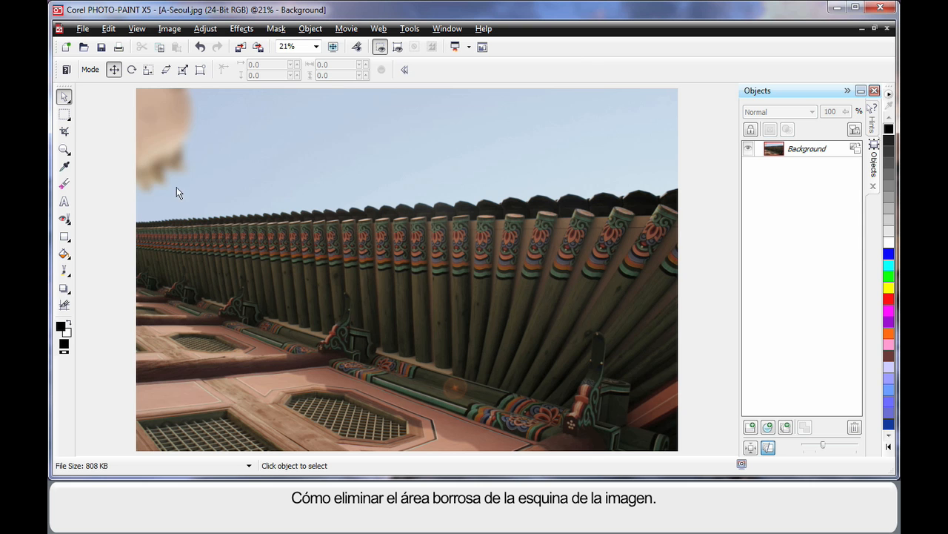
{"action": "mouse_move", "coordinate": [244, 163]}
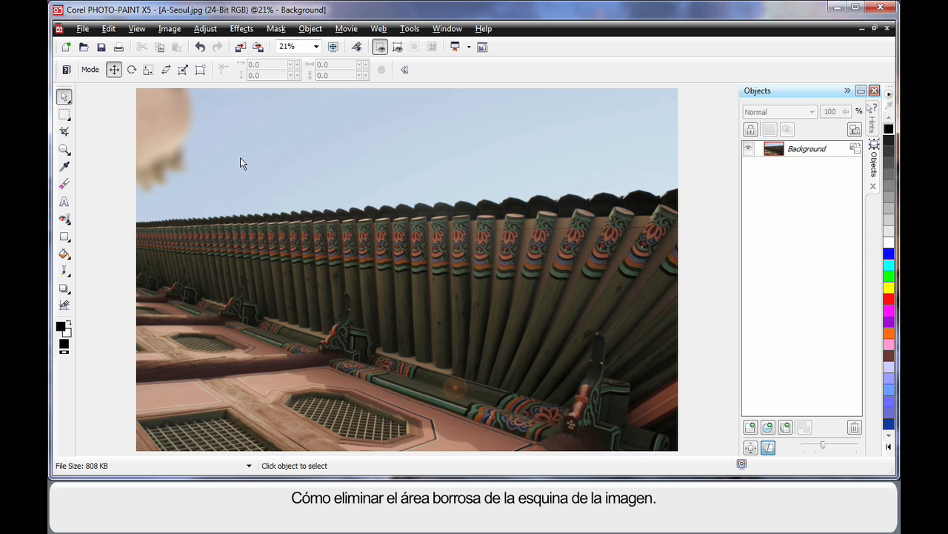
{"action": "mouse_move", "coordinate": [65, 218]}
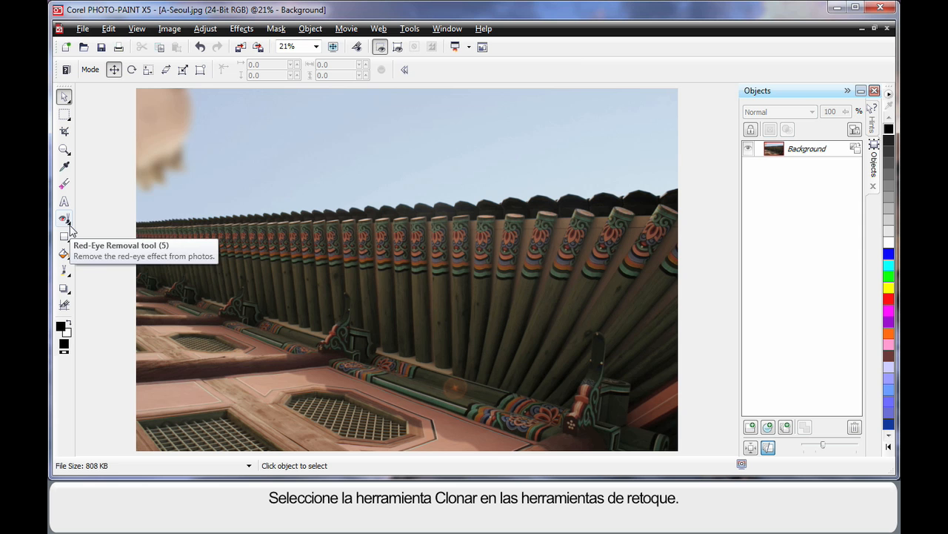
Select the Clone tool from the retouching tools flyout.
{"action": "left_click", "coordinate": [64, 218]}
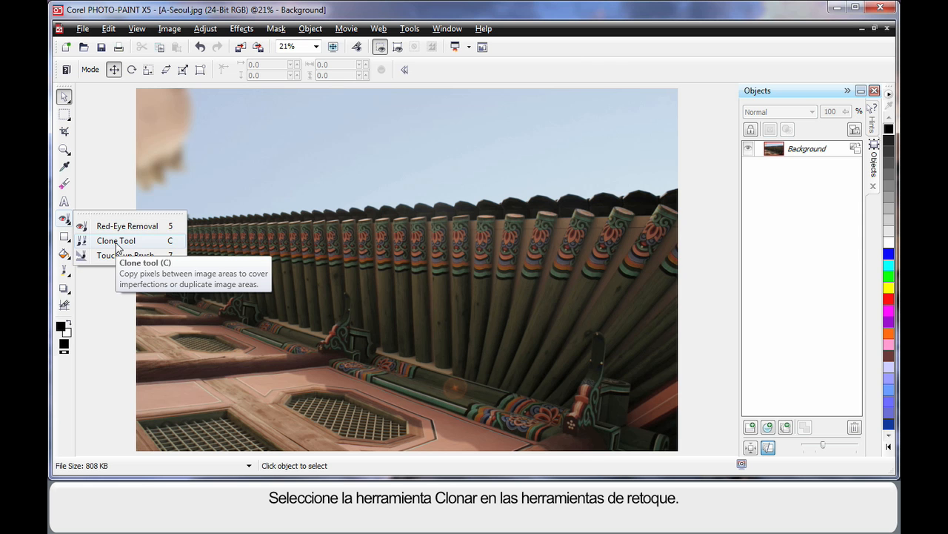
{"action": "left_click", "coordinate": [115, 240]}
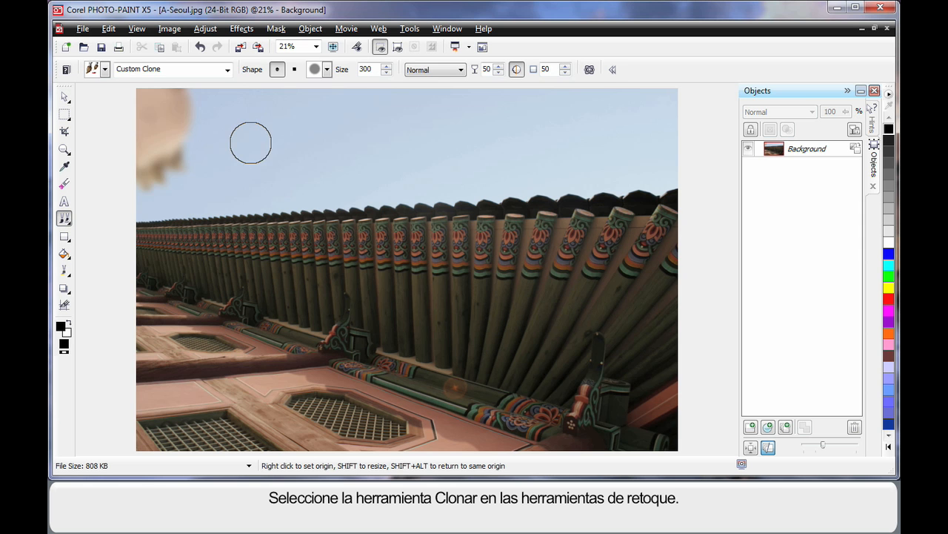
{"action": "mouse_move", "coordinate": [343, 148]}
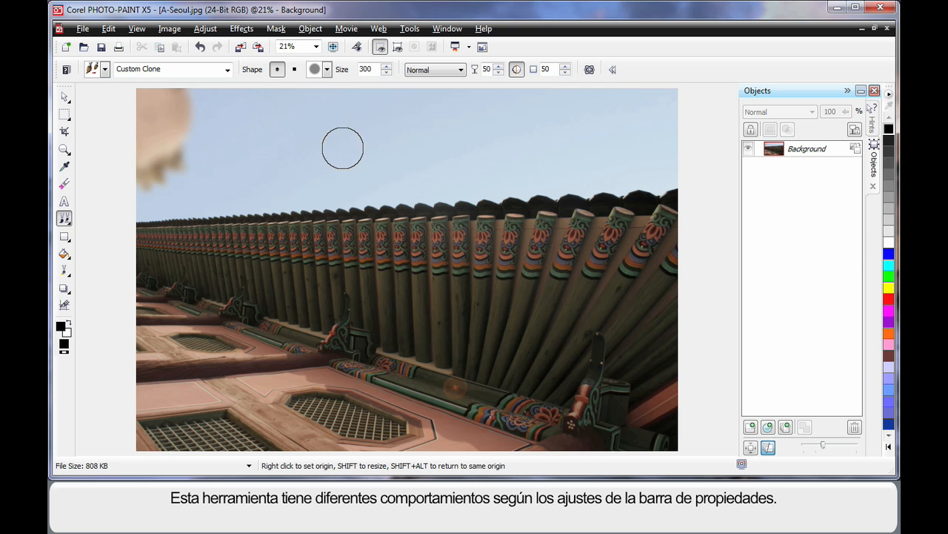
{"action": "mouse_move", "coordinate": [393, 144]}
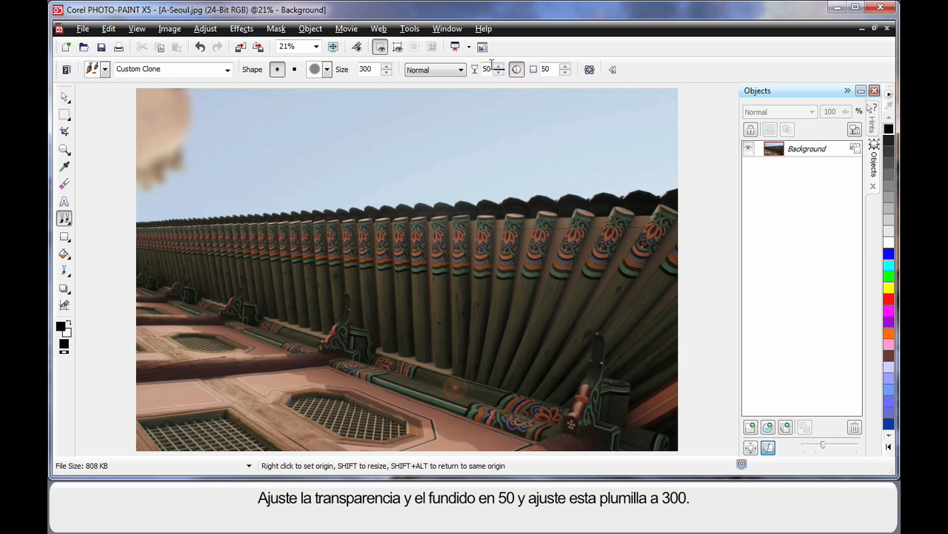
{"action": "mouse_move", "coordinate": [516, 69]}
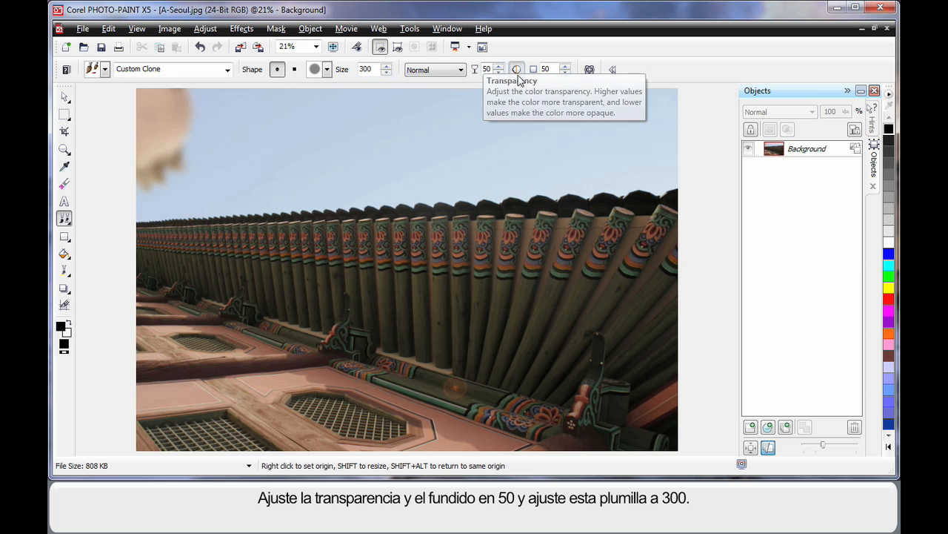
{"action": "mouse_move", "coordinate": [389, 120]}
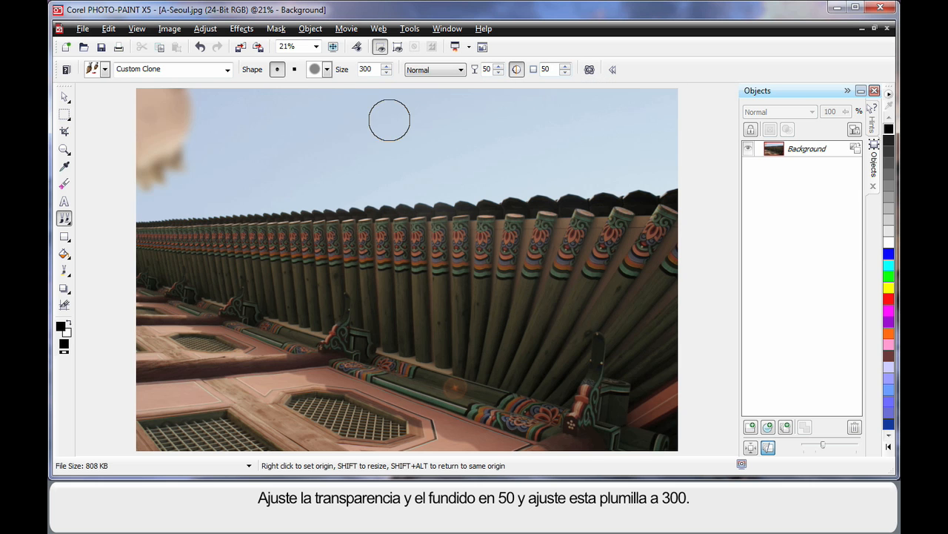
{"action": "mouse_move", "coordinate": [257, 126]}
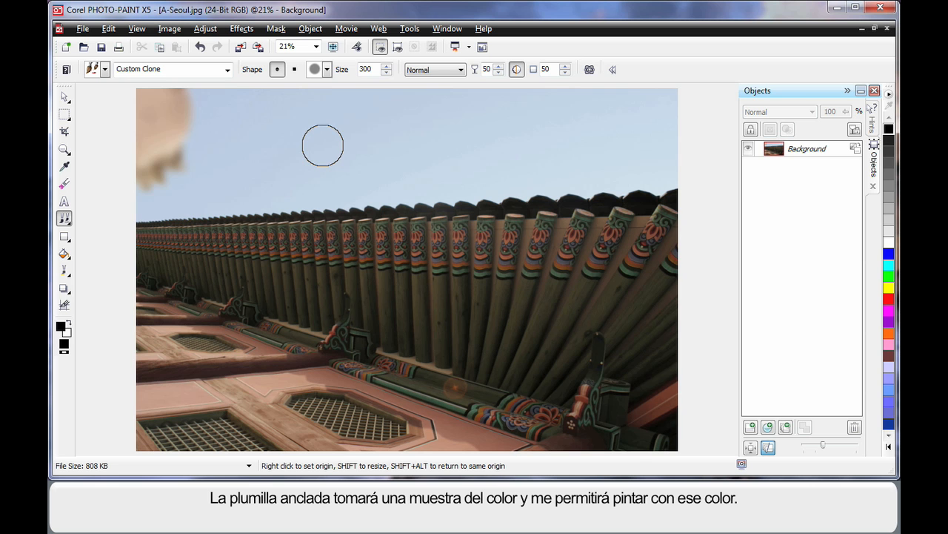
{"action": "mouse_move", "coordinate": [226, 183]}
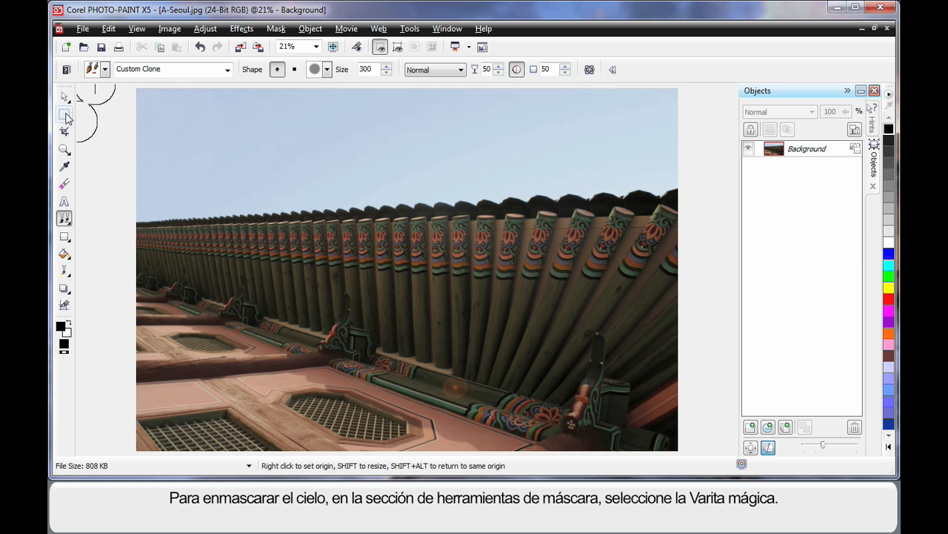
Choose the Magic Wand Mask tool and set it to Additive mode.
{"action": "left_click", "coordinate": [65, 118]}
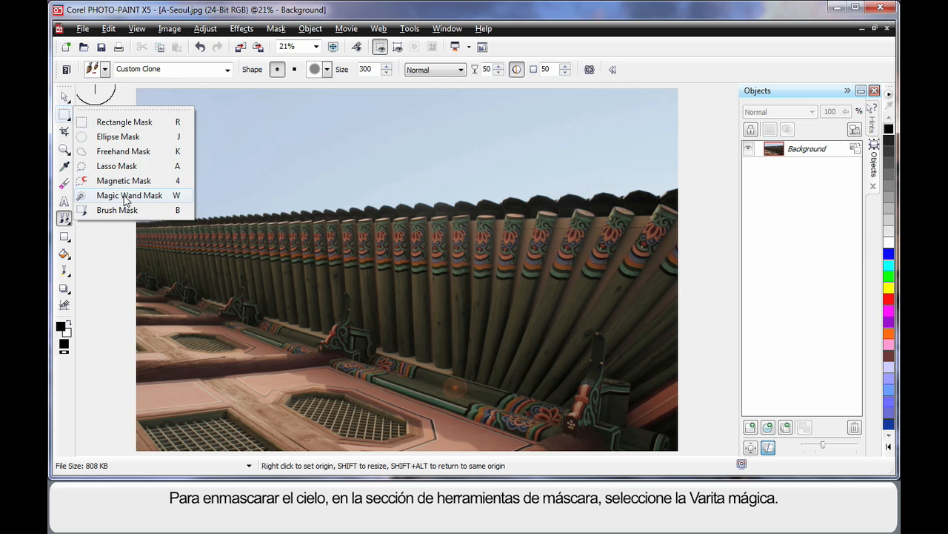
{"action": "left_click", "coordinate": [129, 194]}
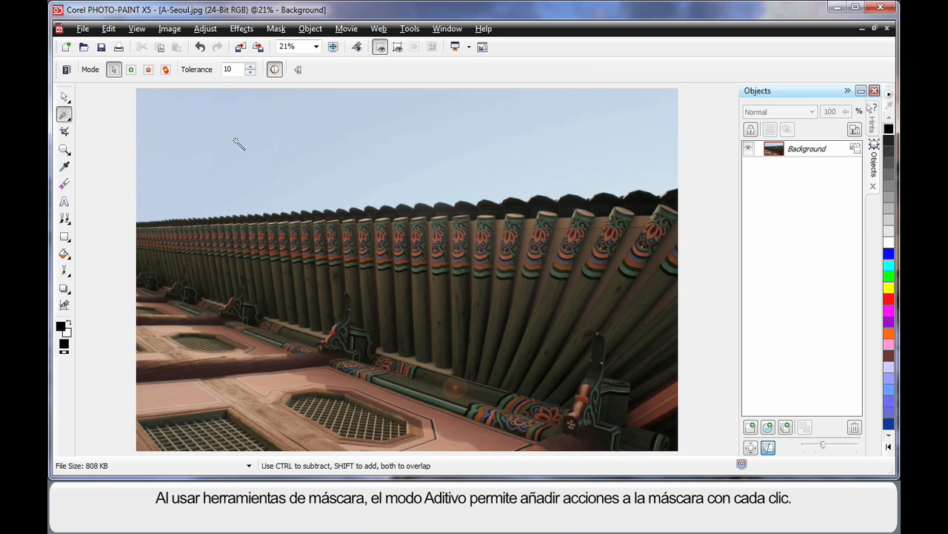
{"action": "mouse_move", "coordinate": [375, 135]}
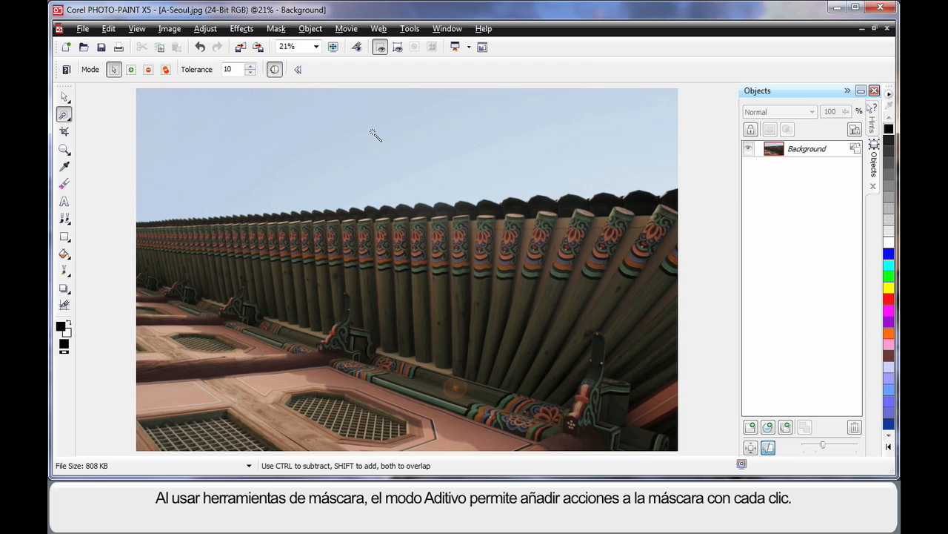
{"action": "mouse_move", "coordinate": [131, 69]}
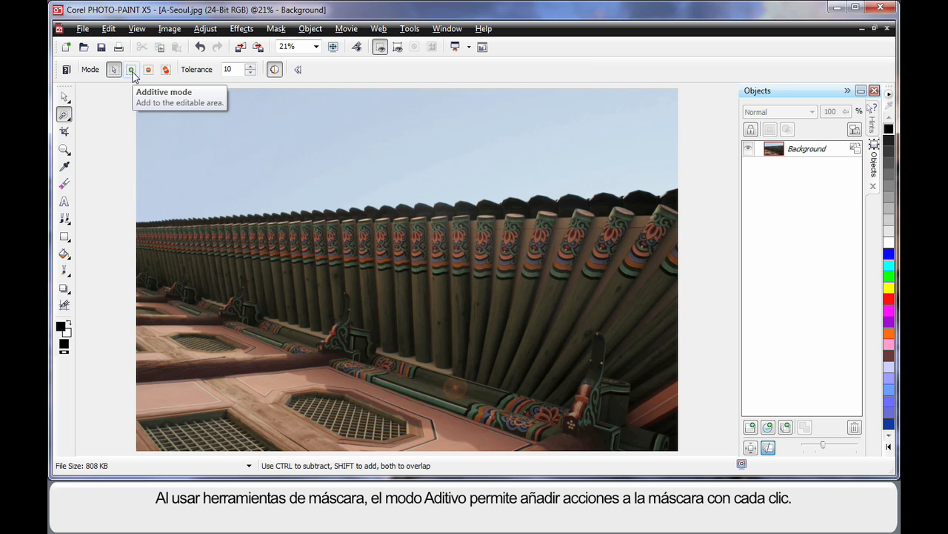
{"action": "left_click", "coordinate": [131, 69]}
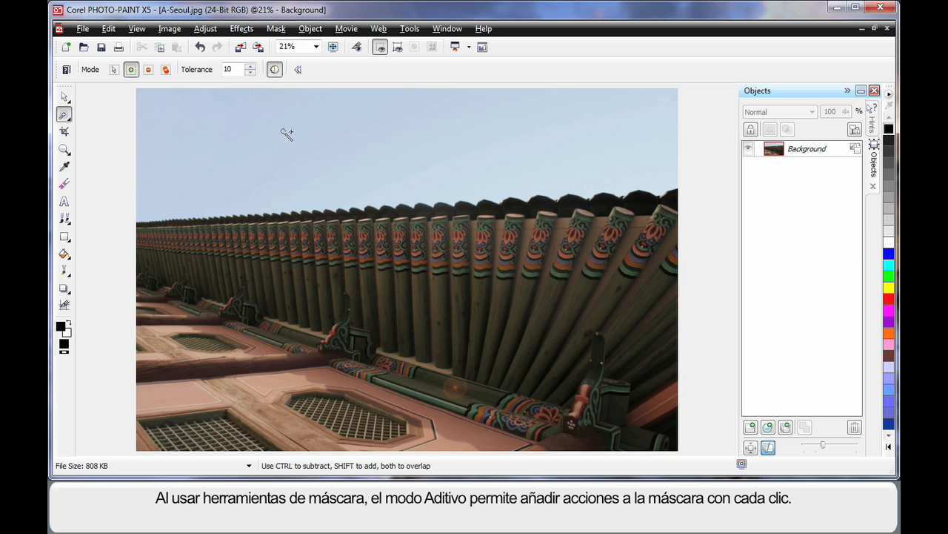
{"action": "mouse_move", "coordinate": [249, 96]}
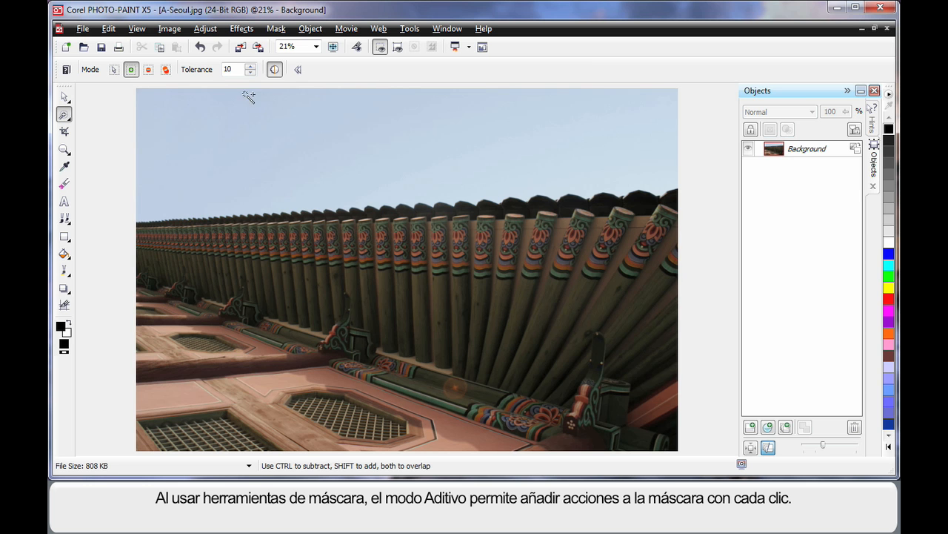
{"action": "mouse_move", "coordinate": [251, 69]}
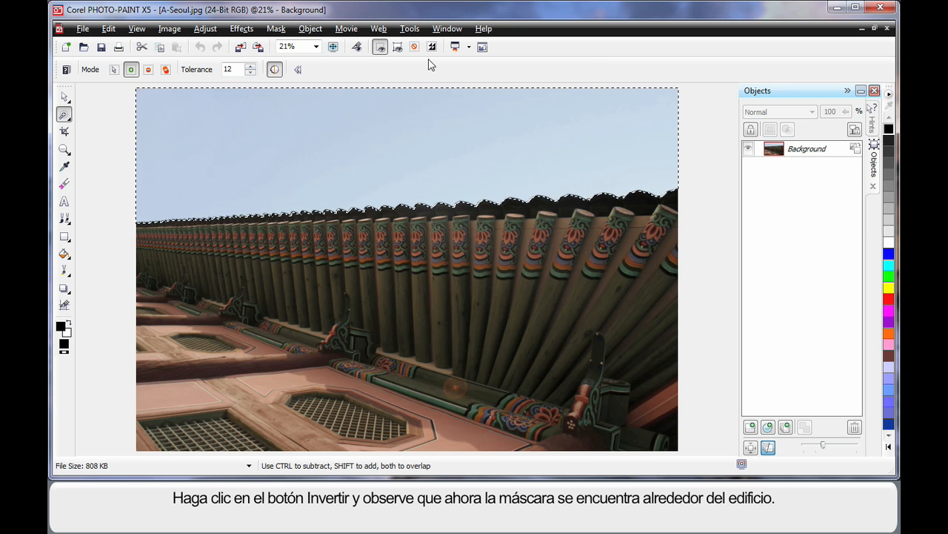
Invert the sky mask so it surrounds the palace building.
{"action": "left_click", "coordinate": [433, 46]}
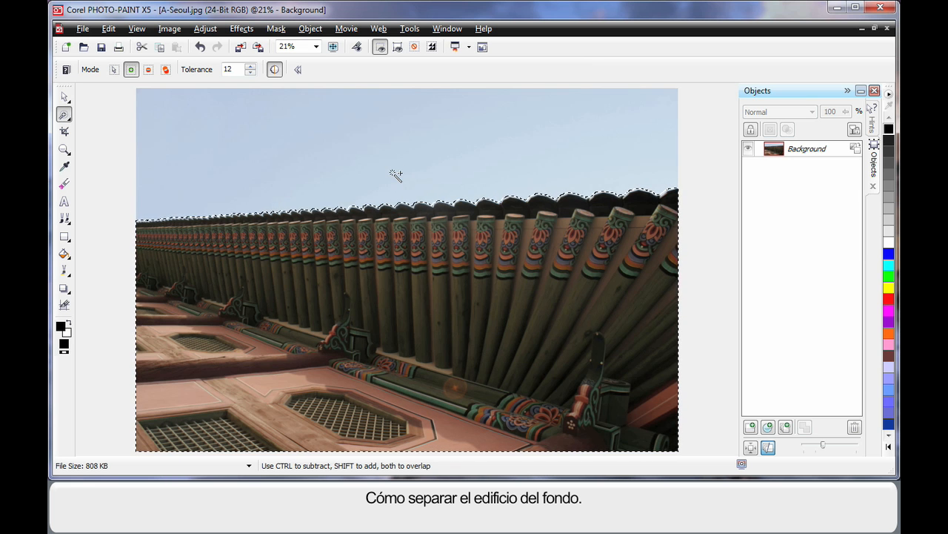
Cut the masked building into Object 1 and enlarge the Objects docker thumbnails.
{"action": "left_click", "coordinate": [310, 28]}
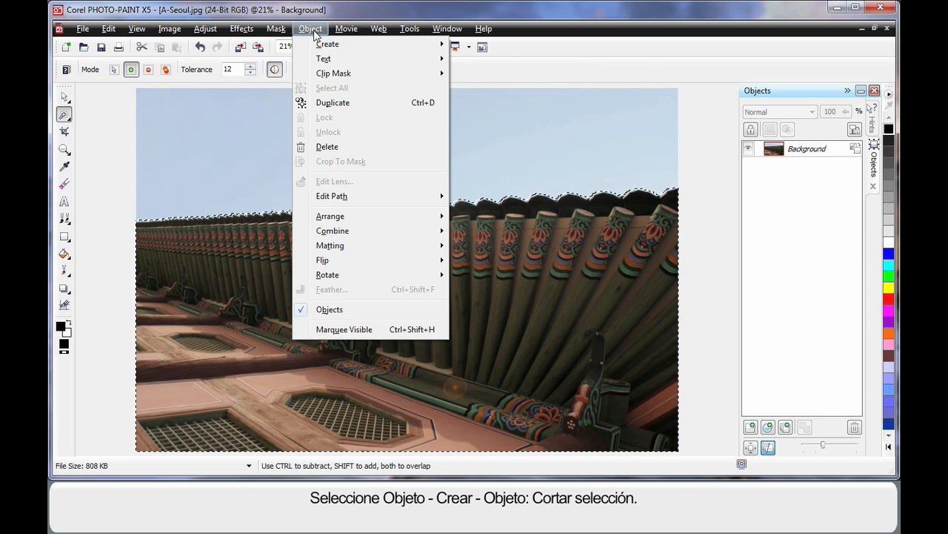
{"action": "mouse_move", "coordinate": [327, 43]}
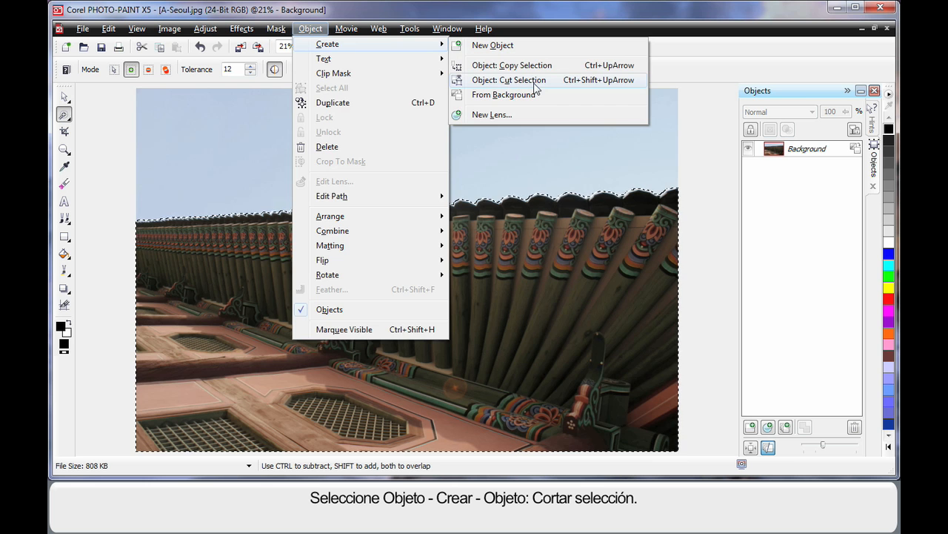
{"action": "left_click", "coordinate": [509, 80]}
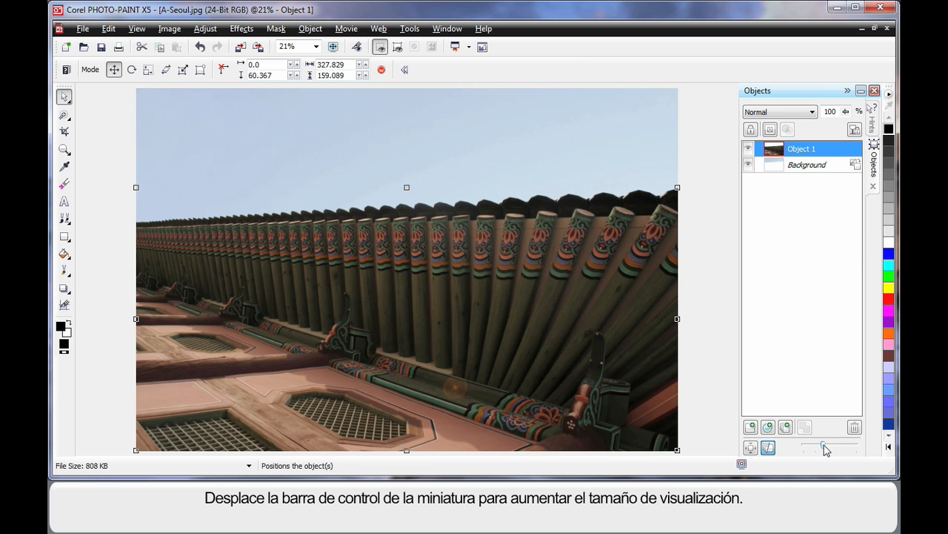
{"action": "left_click_drag", "start_coordinate": [822, 447], "coordinate": [841, 447]}
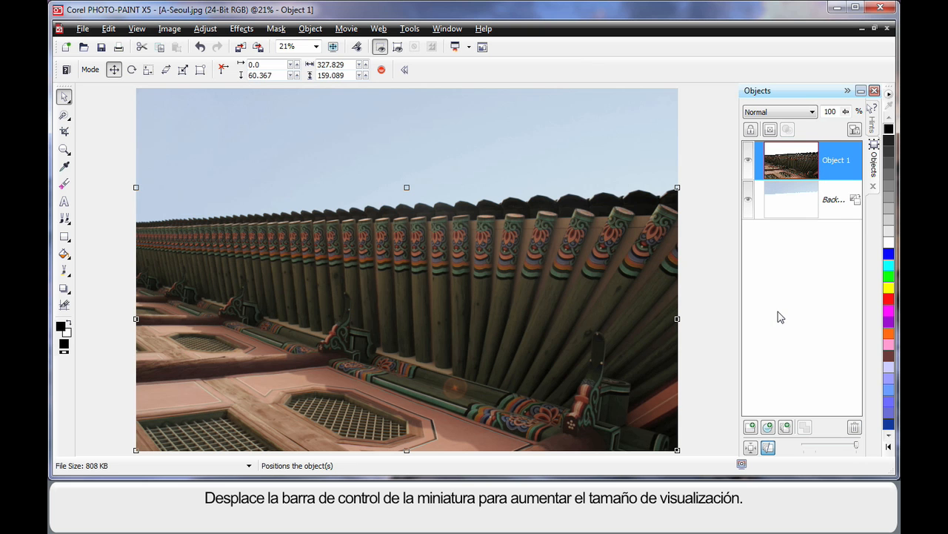
{"action": "mouse_move", "coordinate": [751, 446]}
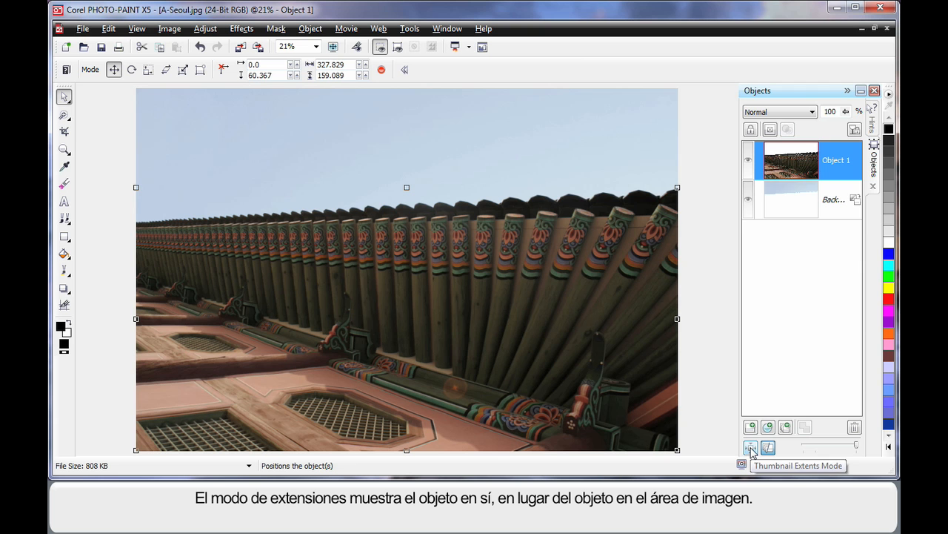
{"action": "left_click", "coordinate": [751, 448]}
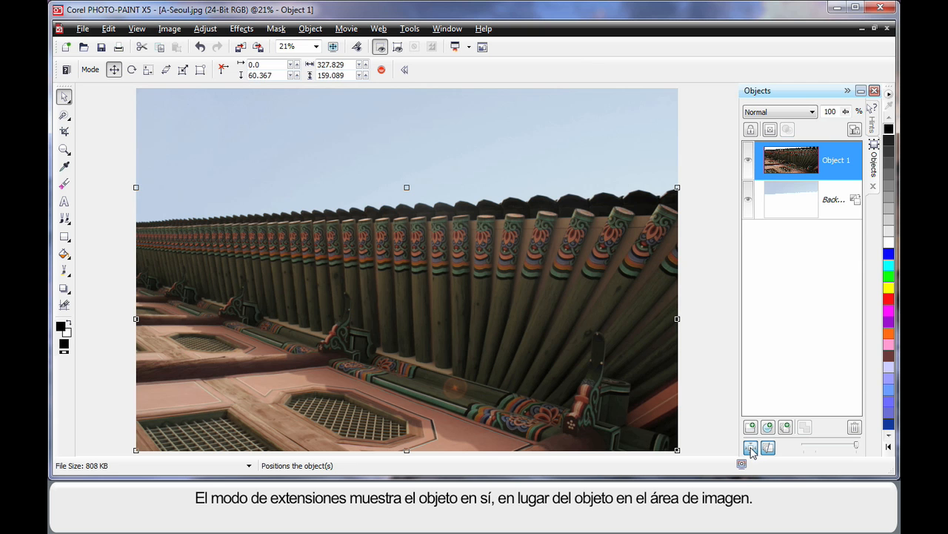
{"action": "mouse_move", "coordinate": [767, 156]}
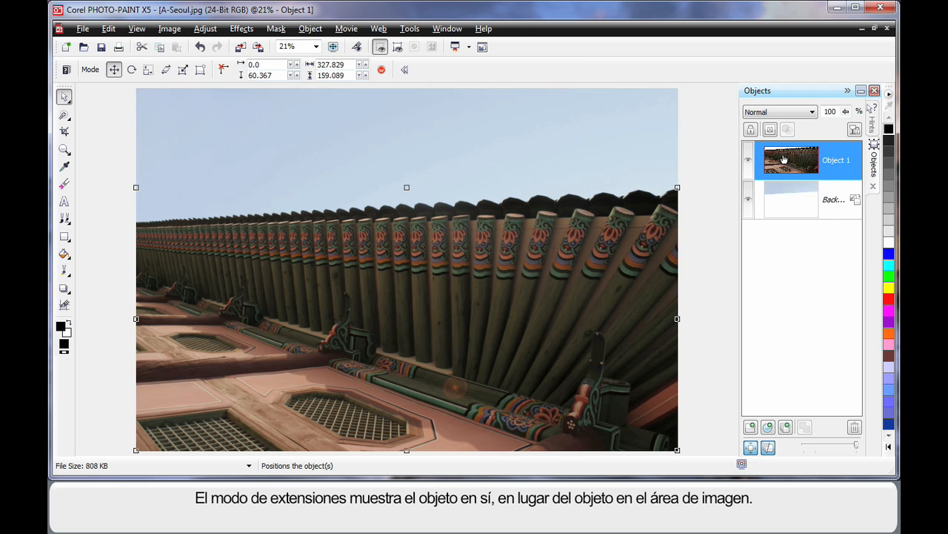
{"action": "left_click", "coordinate": [751, 448]}
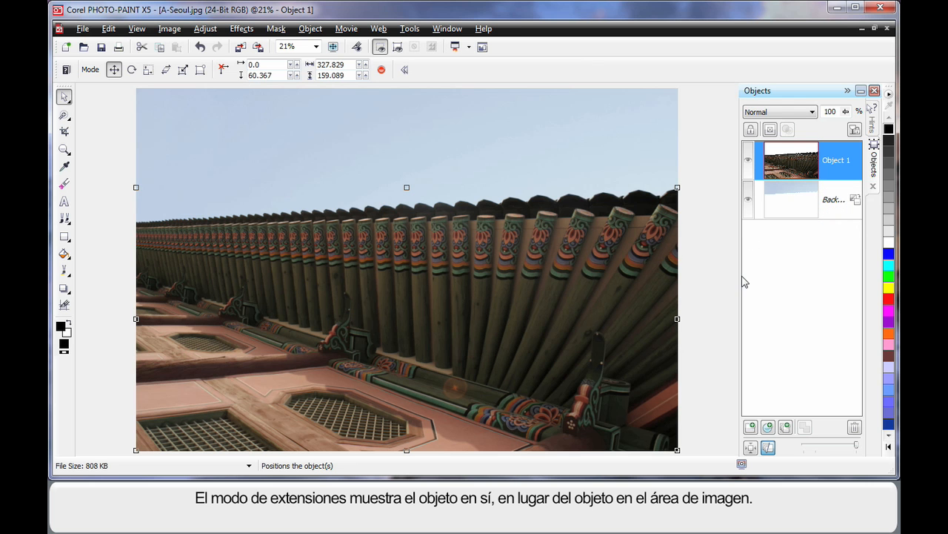
{"action": "mouse_move", "coordinate": [717, 278]}
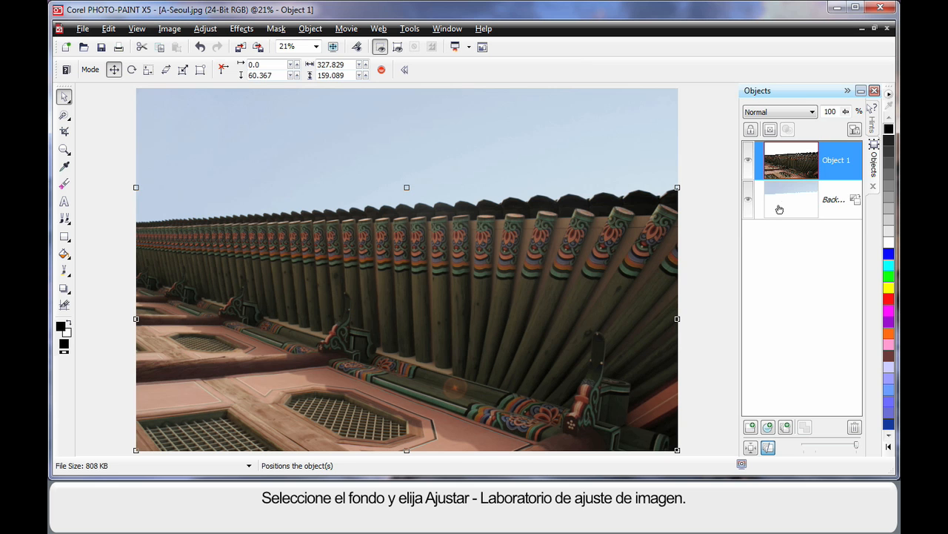
Give the Background temperature about 8063, tint 24, saturation 21 and contrast -14.
{"action": "left_click", "coordinate": [791, 199]}
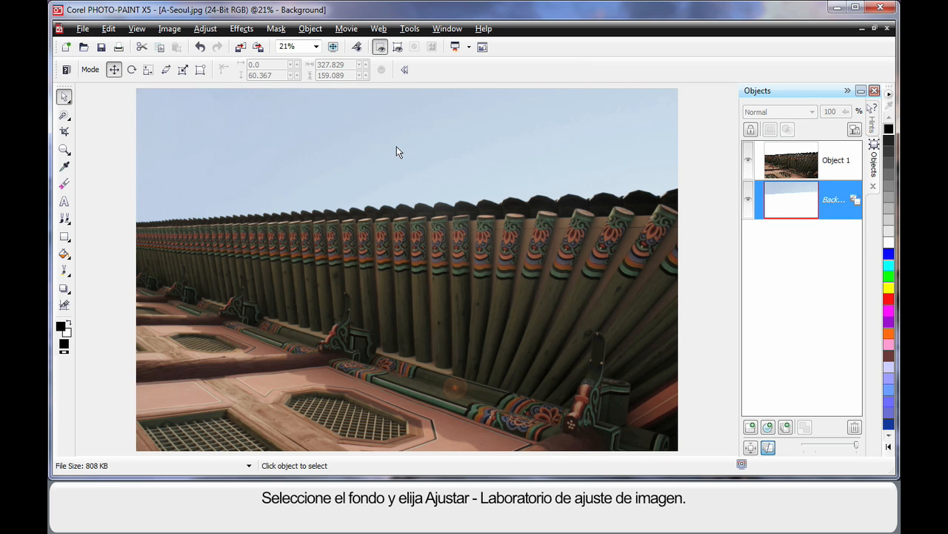
{"action": "left_click", "coordinate": [205, 28]}
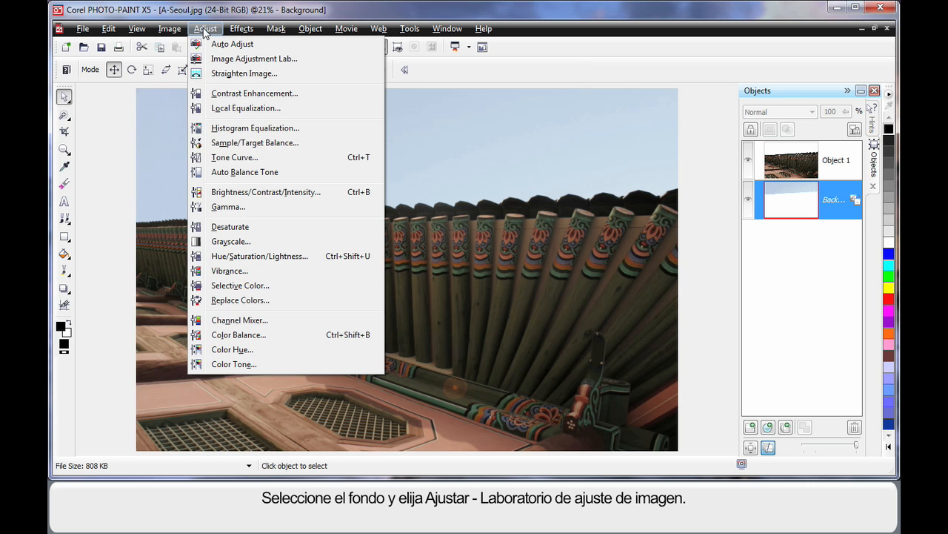
{"action": "mouse_move", "coordinate": [254, 58]}
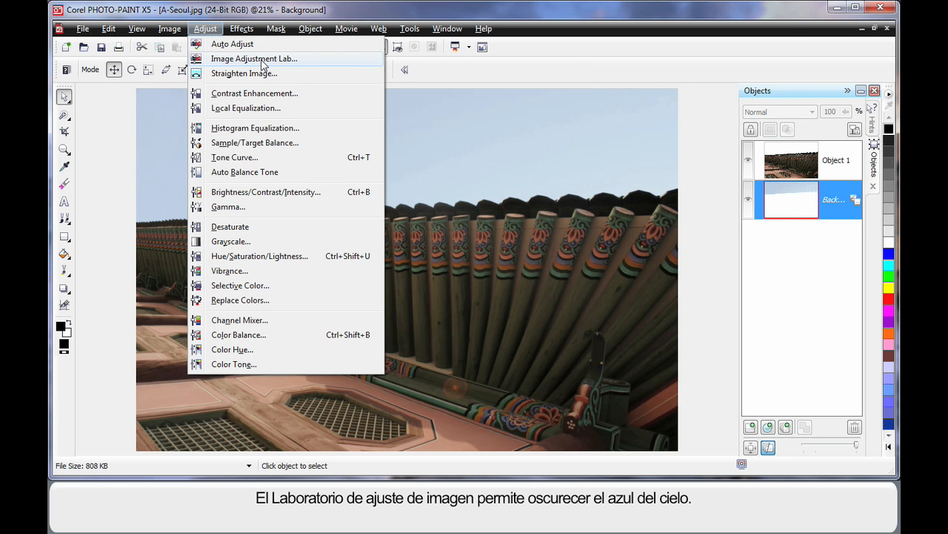
{"action": "left_click", "coordinate": [254, 57]}
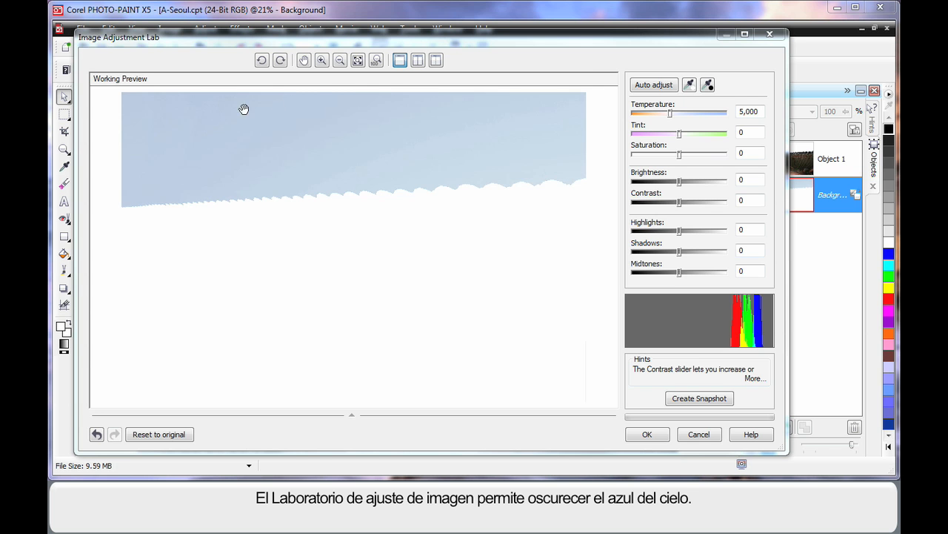
{"action": "mouse_move", "coordinate": [213, 168]}
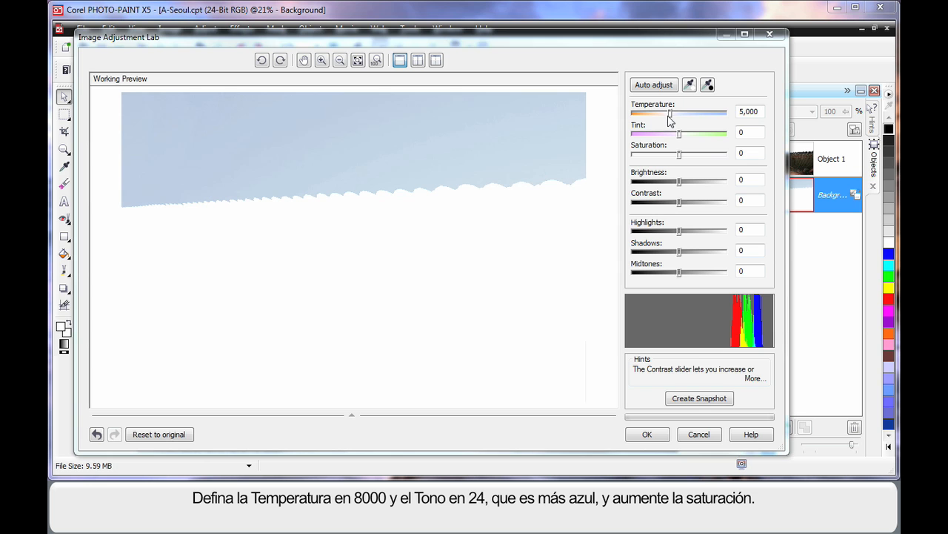
{"action": "left_click_drag", "start_coordinate": [671, 112], "coordinate": [697, 112]}
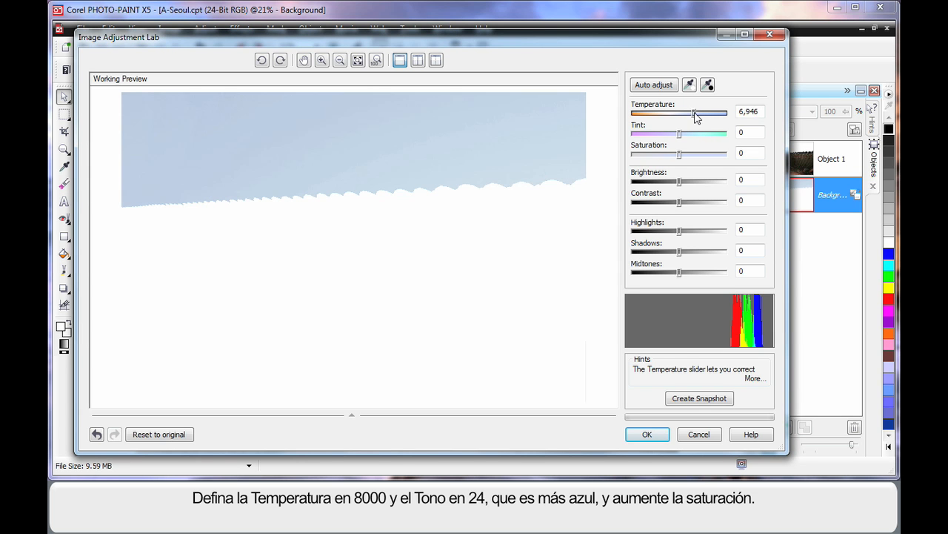
{"action": "left_click_drag", "start_coordinate": [695, 113], "coordinate": [710, 112]}
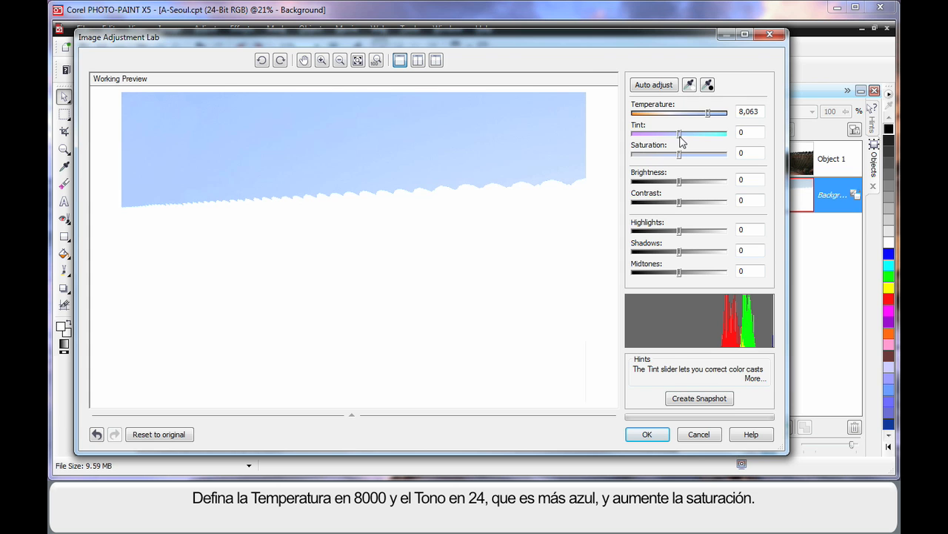
{"action": "left_click_drag", "start_coordinate": [679, 133], "coordinate": [684, 134]}
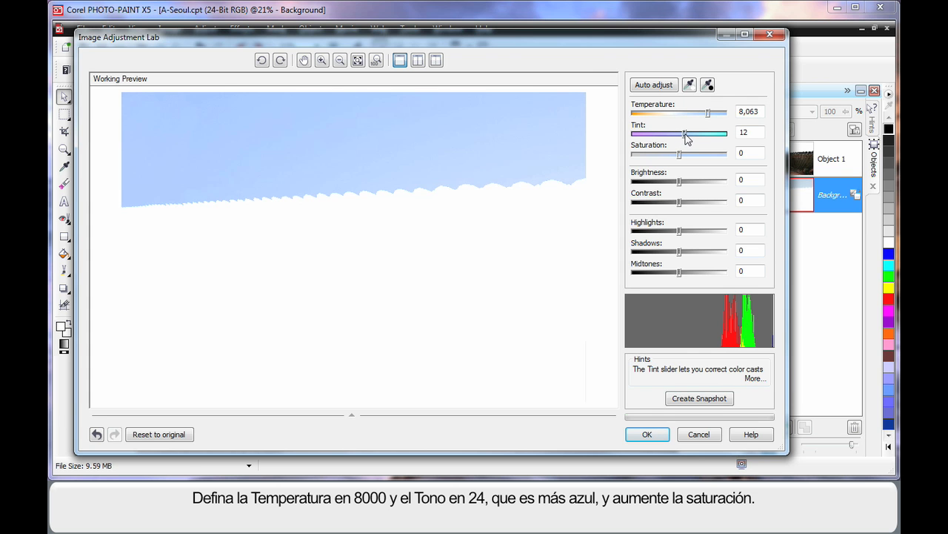
{"action": "left_click_drag", "start_coordinate": [686, 134], "coordinate": [691, 133]}
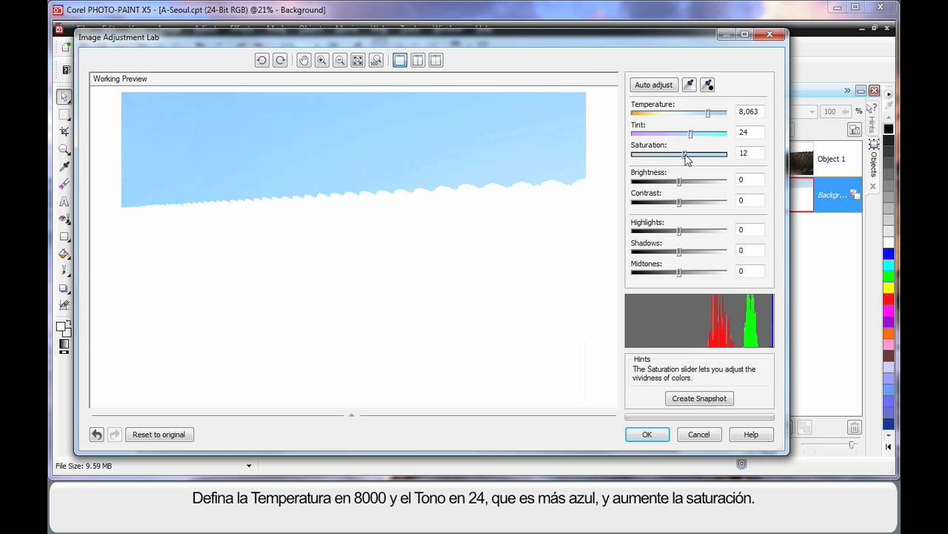
{"action": "left_click_drag", "start_coordinate": [686, 154], "coordinate": [692, 154]}
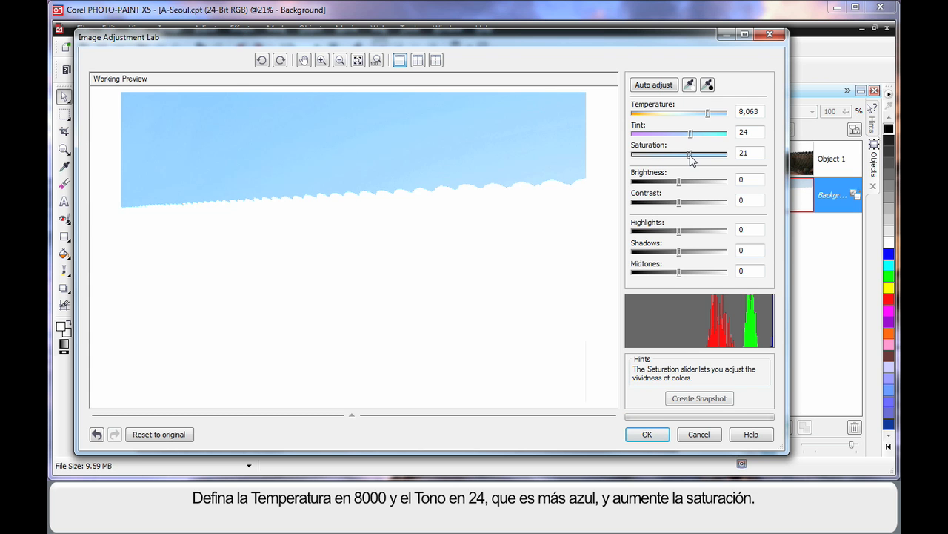
{"action": "mouse_move", "coordinate": [605, 204]}
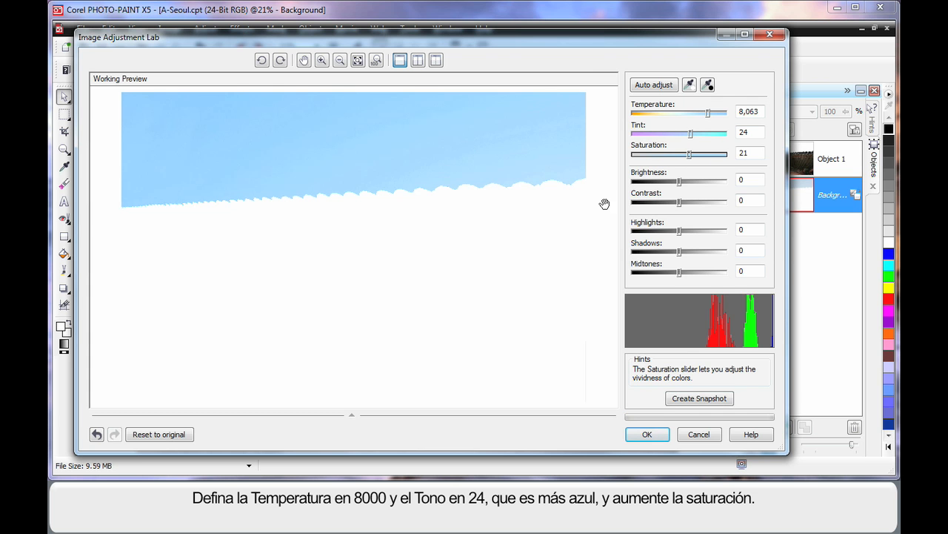
{"action": "left_click_drag", "start_coordinate": [680, 202], "coordinate": [674, 202]}
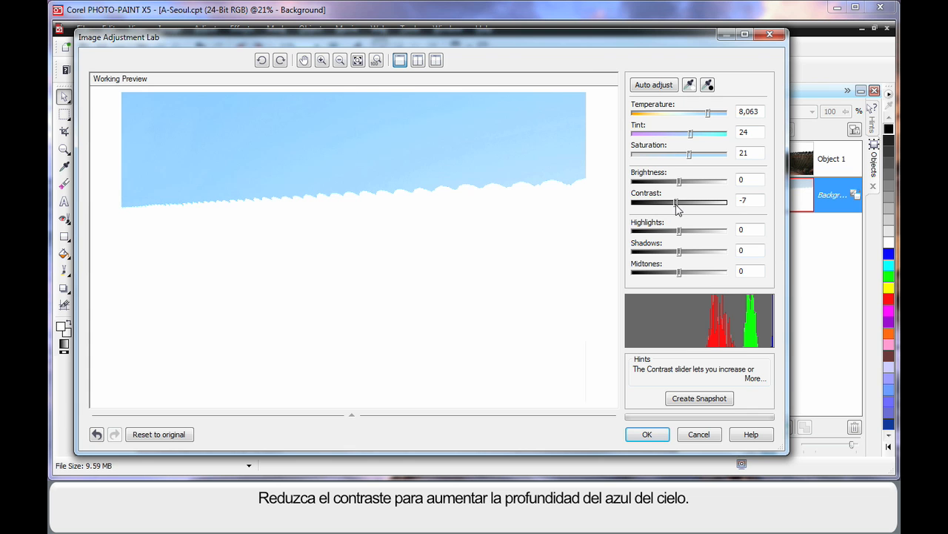
{"action": "left_click_drag", "start_coordinate": [676, 202], "coordinate": [673, 202]}
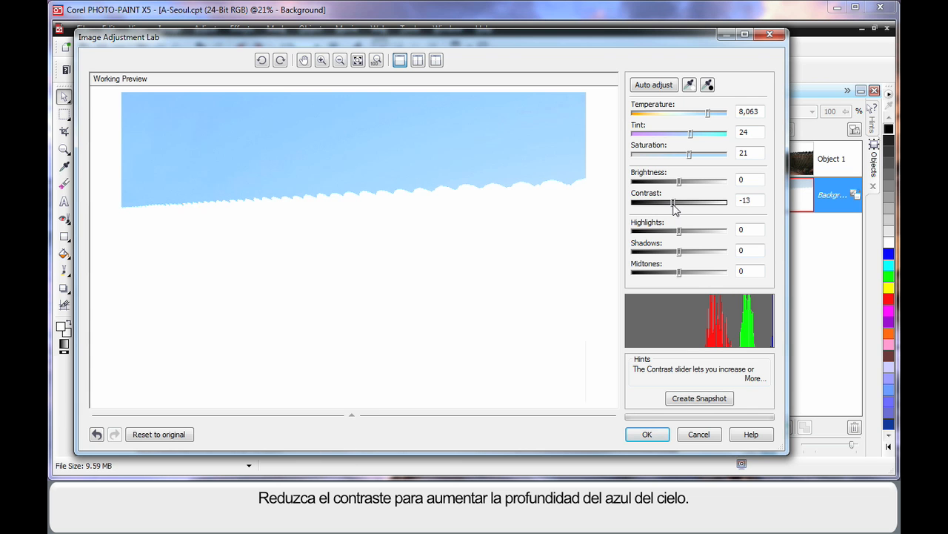
{"action": "left_click_drag", "start_coordinate": [675, 202], "coordinate": [672, 201]}
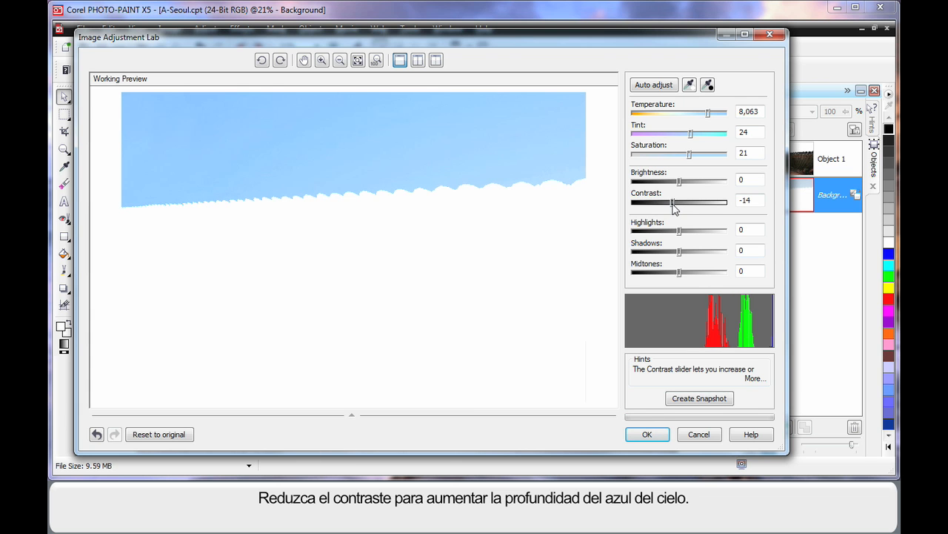
{"action": "left_click", "coordinate": [646, 433]}
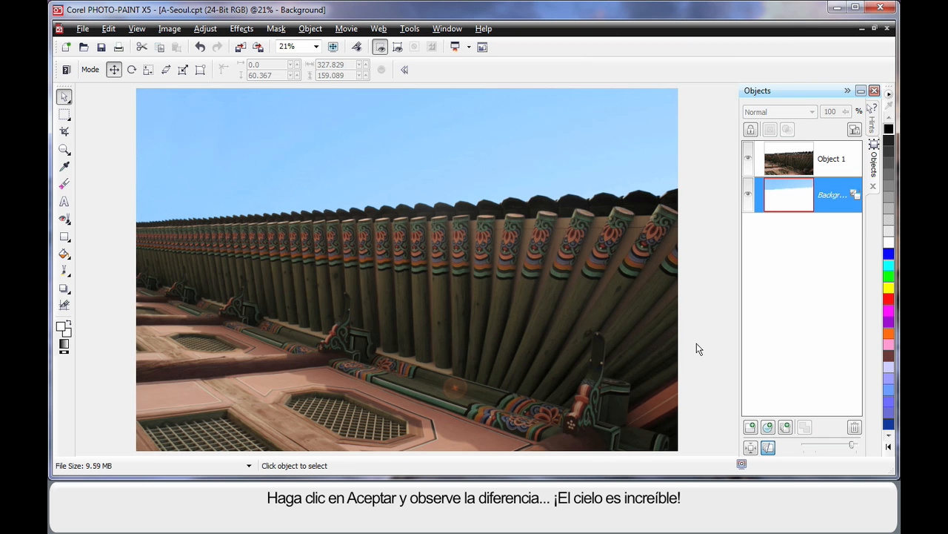
{"action": "mouse_move", "coordinate": [797, 159]}
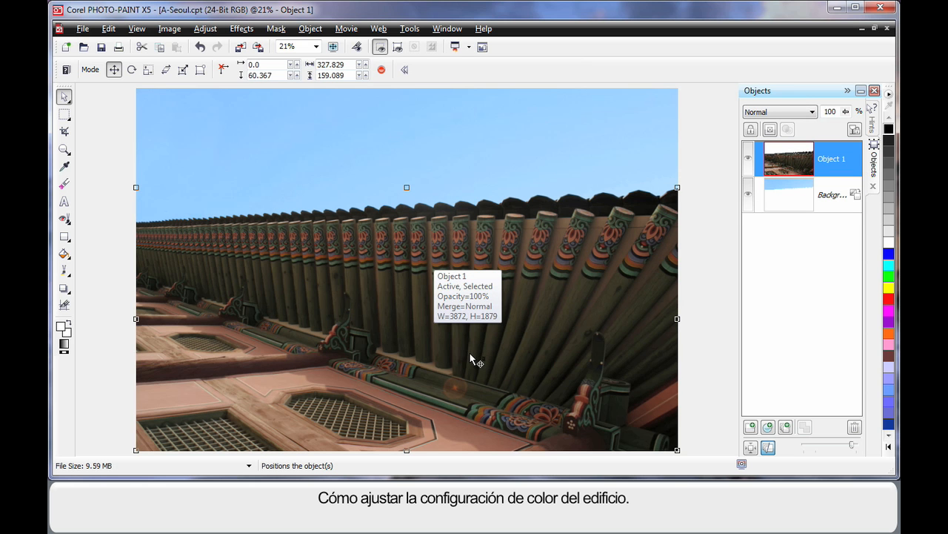
{"action": "mouse_move", "coordinate": [259, 137]}
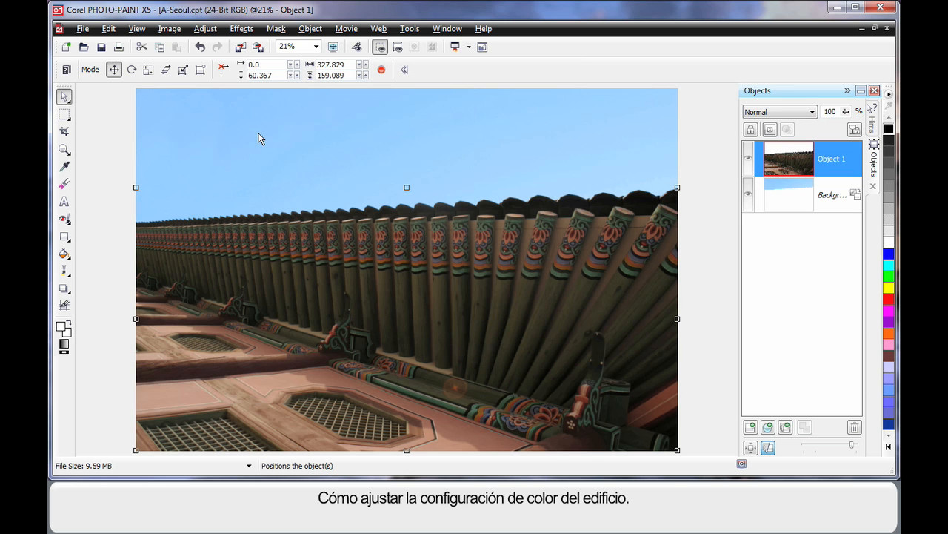
Open the Adjust menu with the building object active.
{"action": "left_click", "coordinate": [205, 28]}
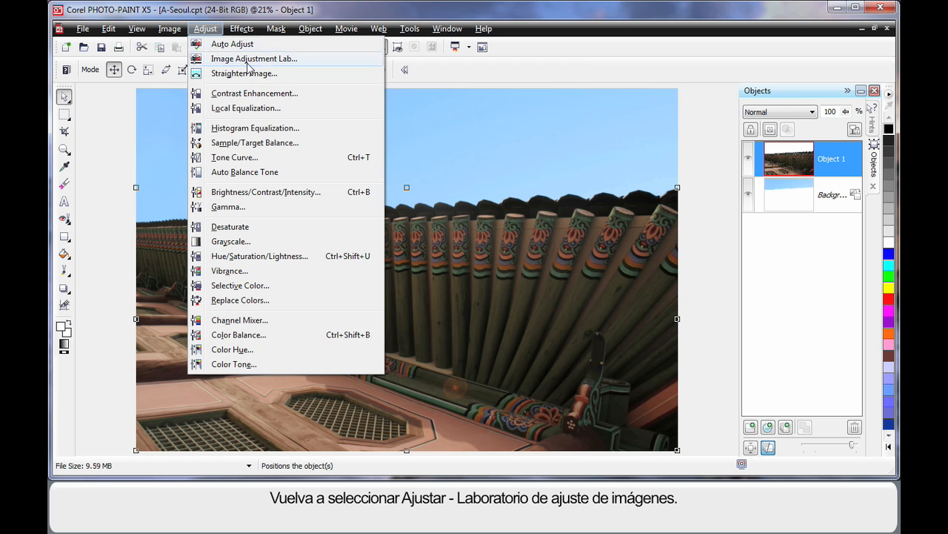
Set the building's saturation to 21, contrast to 20 and midtones to 14 in Image Adjustment Lab.
{"action": "left_click", "coordinate": [254, 59]}
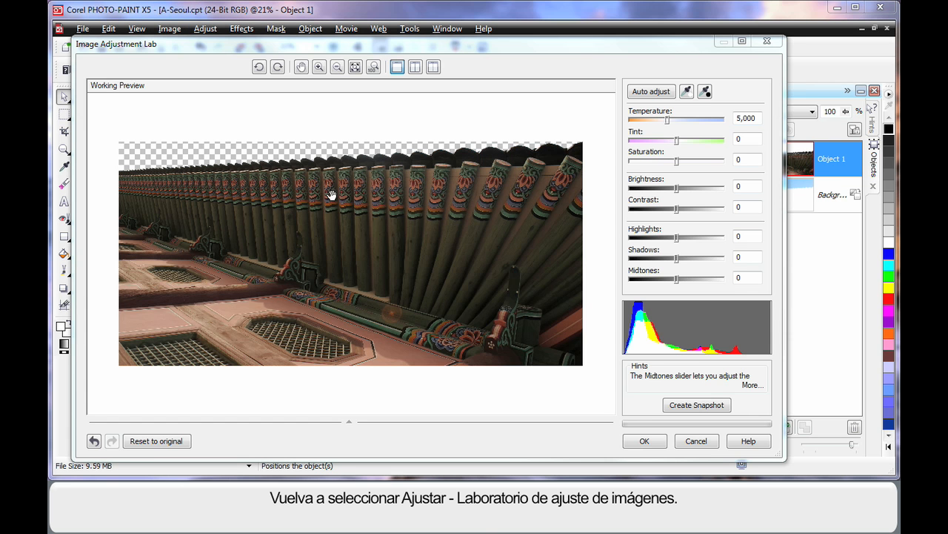
{"action": "mouse_move", "coordinate": [684, 135]}
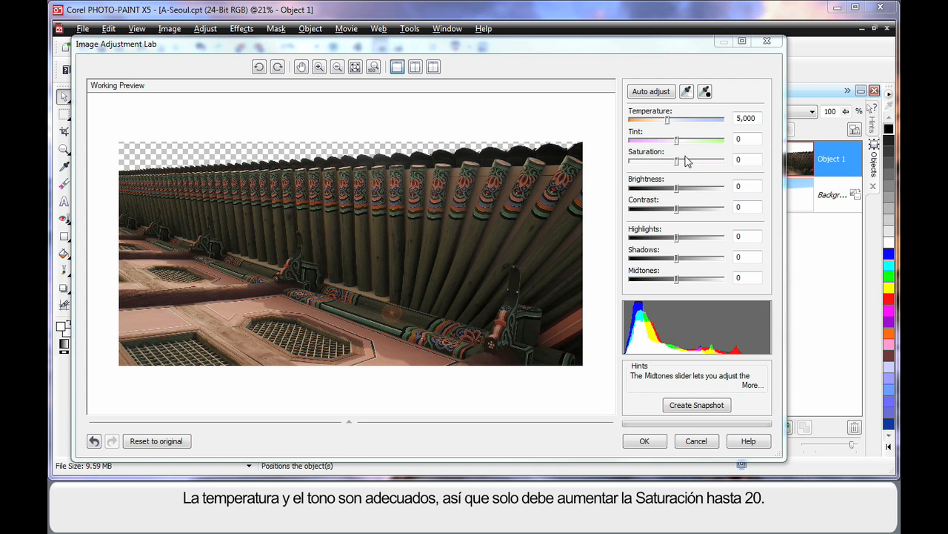
{"action": "left_click_drag", "start_coordinate": [675, 161], "coordinate": [685, 161]}
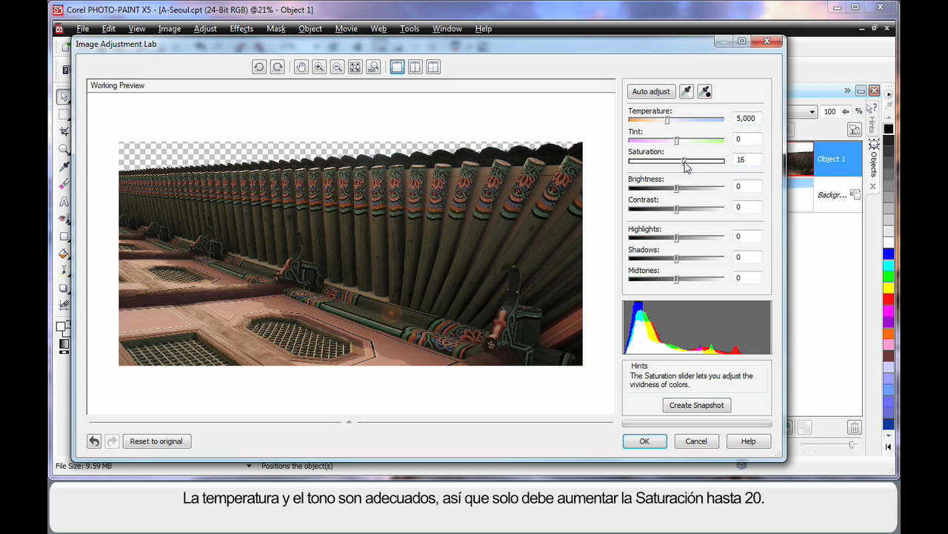
{"action": "left_click_drag", "start_coordinate": [675, 160], "coordinate": [686, 160]}
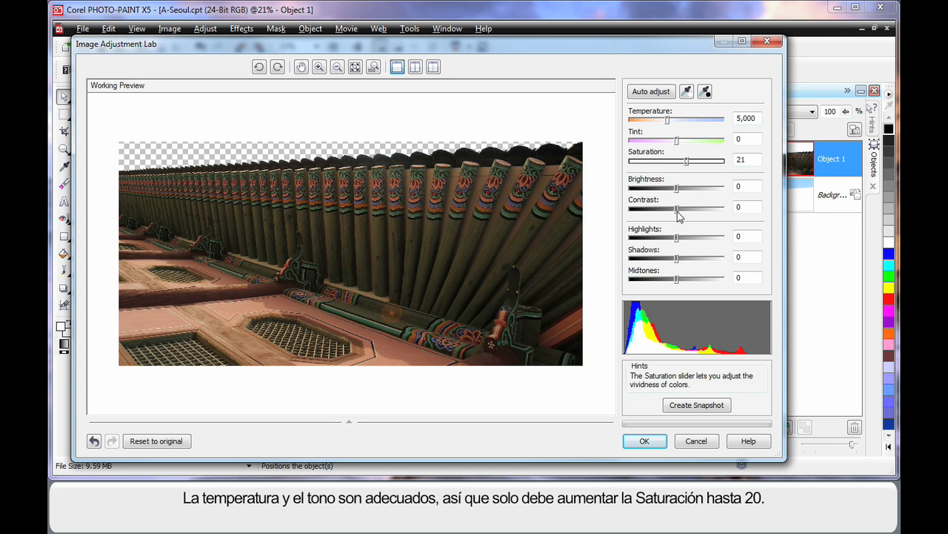
{"action": "left_click_drag", "start_coordinate": [675, 207], "coordinate": [686, 208]}
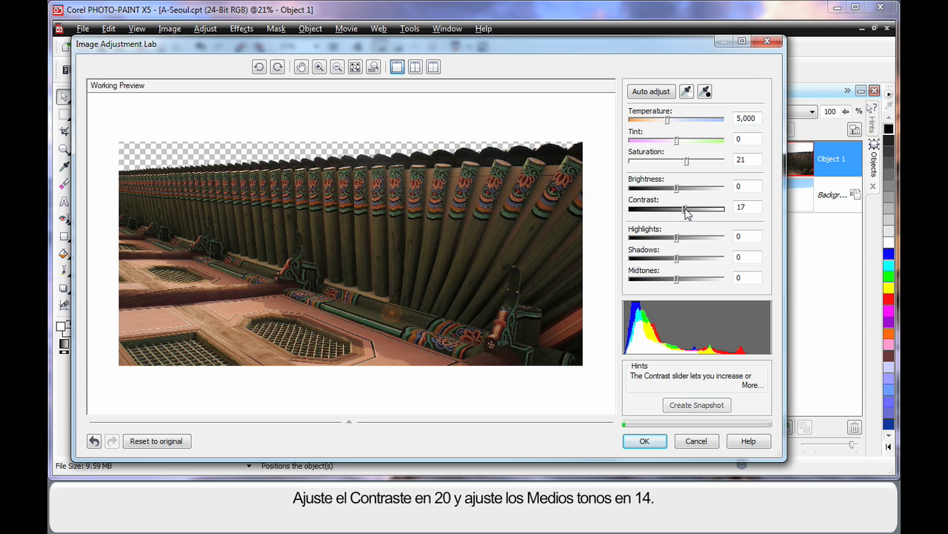
{"action": "left_click_drag", "start_coordinate": [684, 208], "coordinate": [687, 208]}
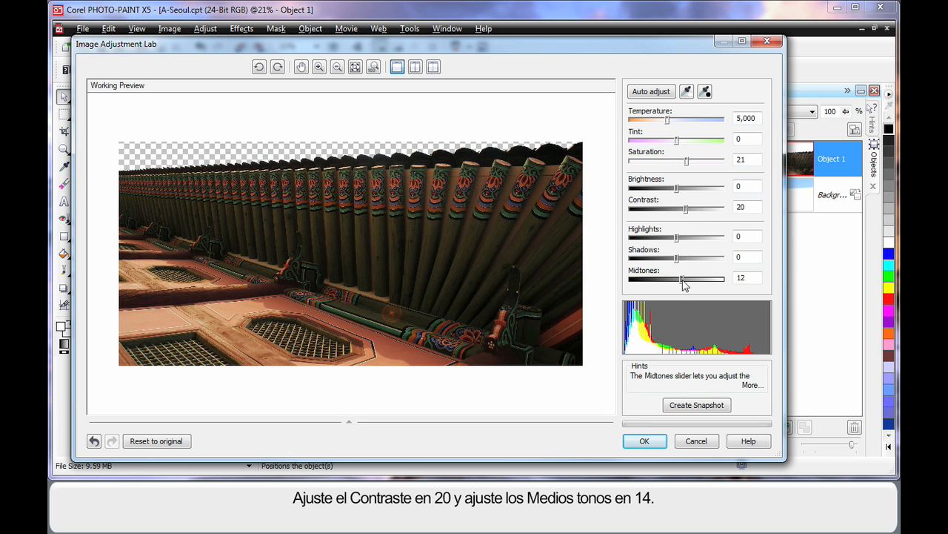
{"action": "left_click_drag", "start_coordinate": [681, 279], "coordinate": [686, 279]}
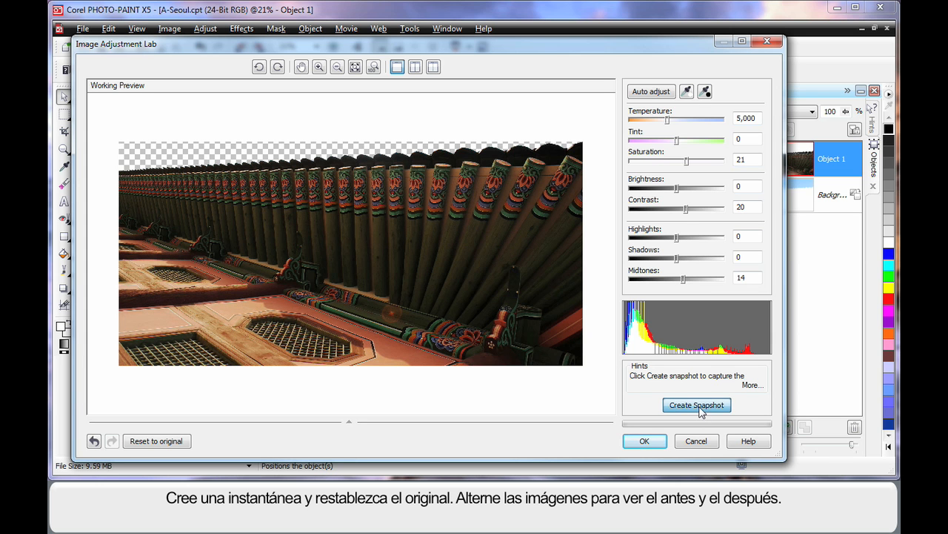
Snapshot the adjusted look, compare it with the original, and apply the adjustments.
{"action": "left_click", "coordinate": [696, 405]}
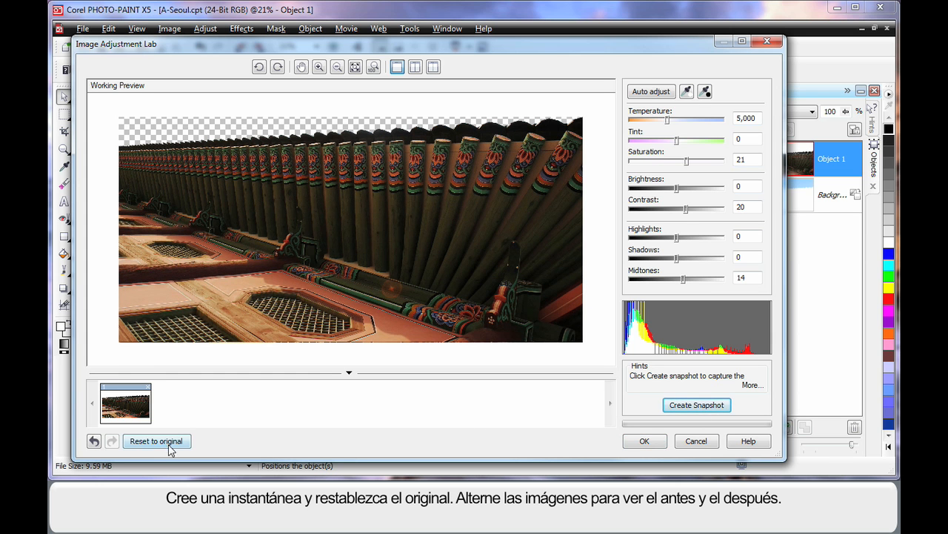
{"action": "left_click", "coordinate": [155, 441]}
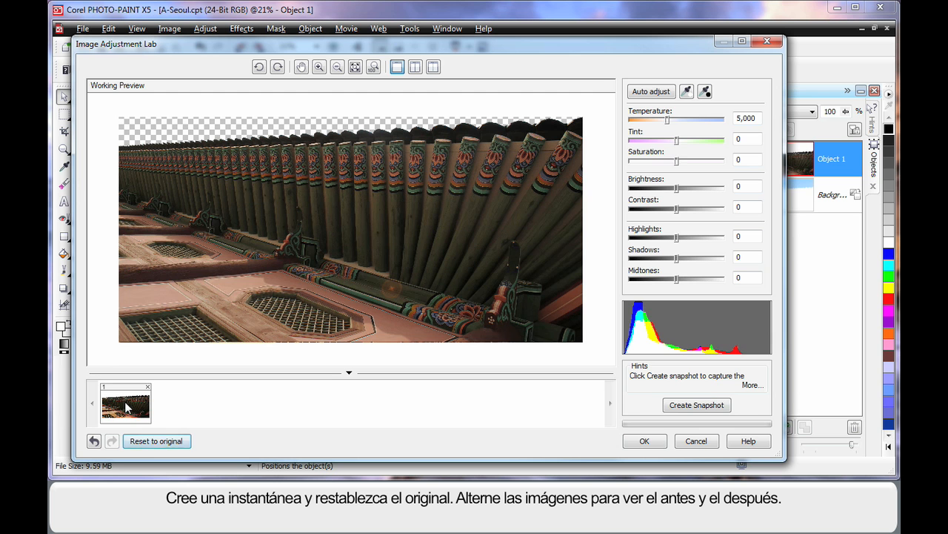
{"action": "left_click", "coordinate": [155, 441]}
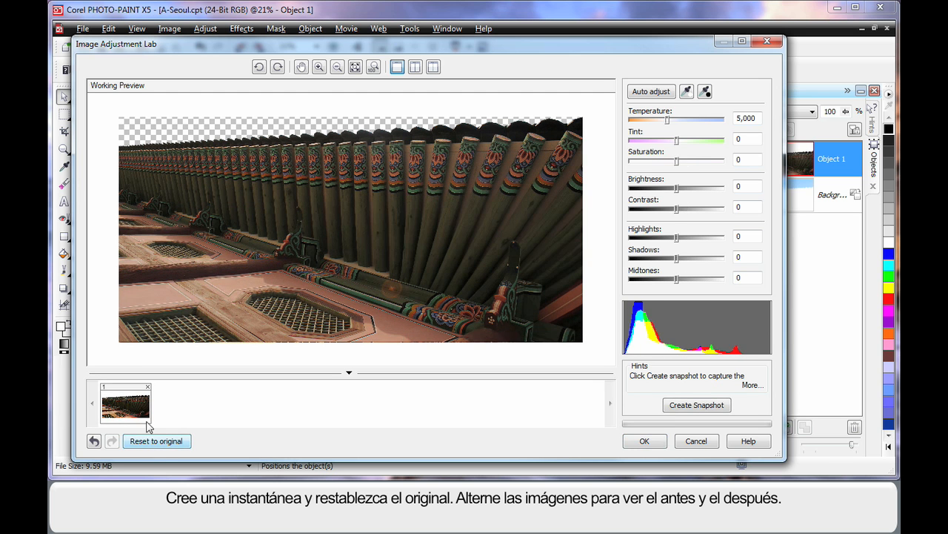
{"action": "left_click", "coordinate": [650, 92]}
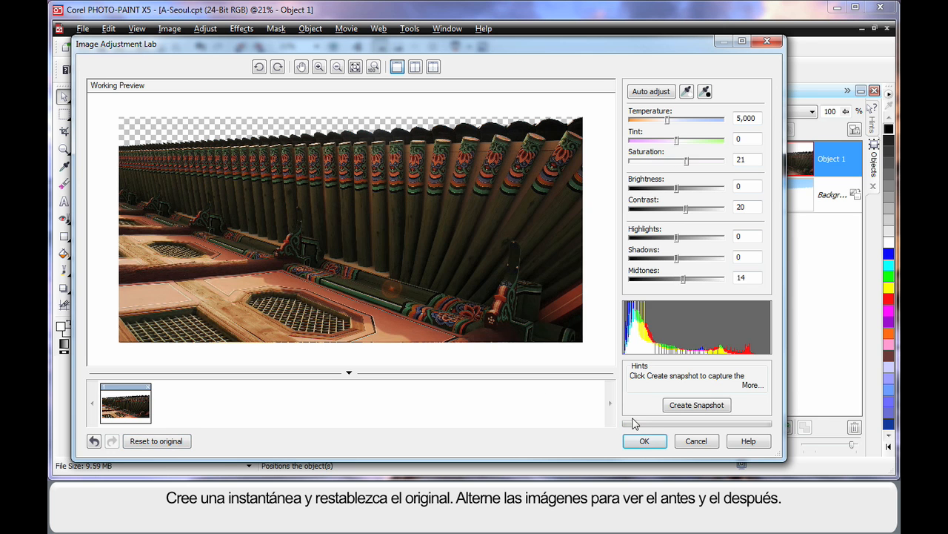
{"action": "left_click", "coordinate": [644, 440]}
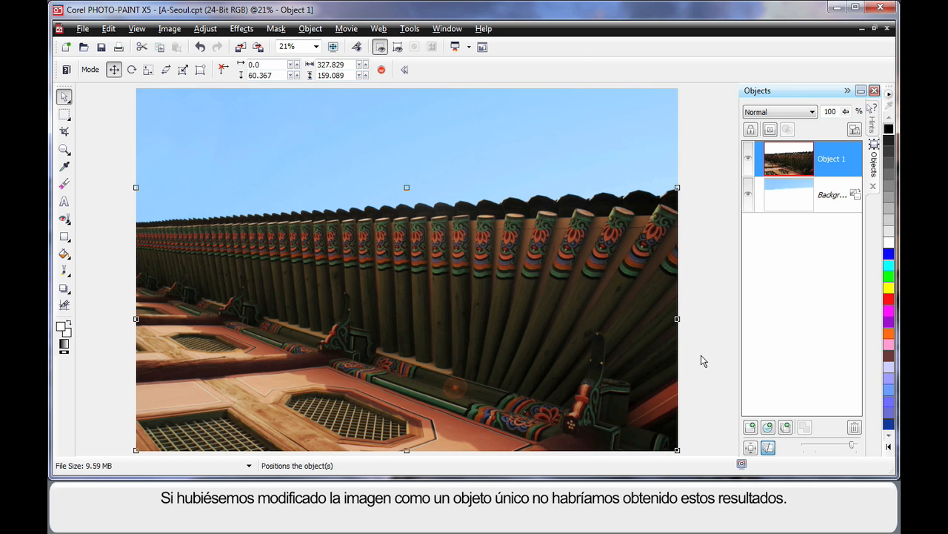
{"action": "mouse_move", "coordinate": [393, 346]}
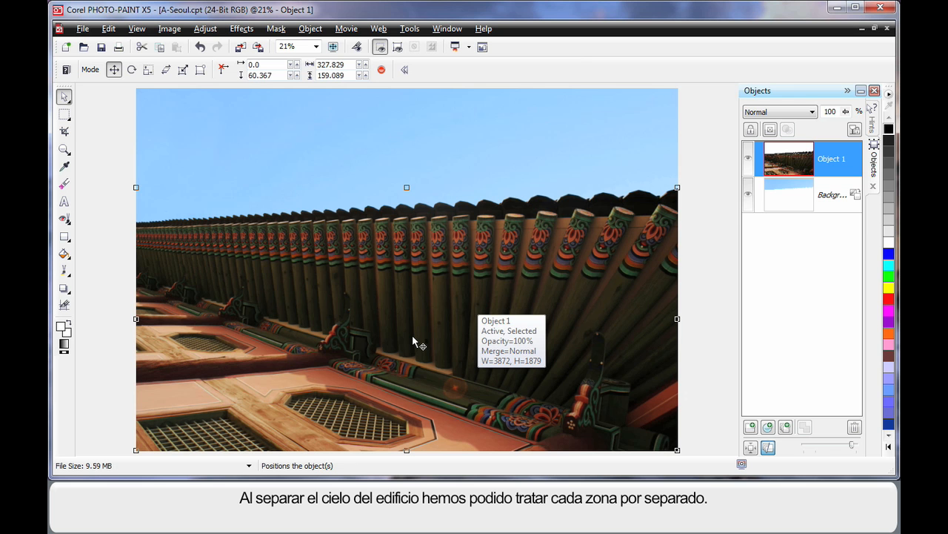
{"action": "mouse_move", "coordinate": [363, 304]}
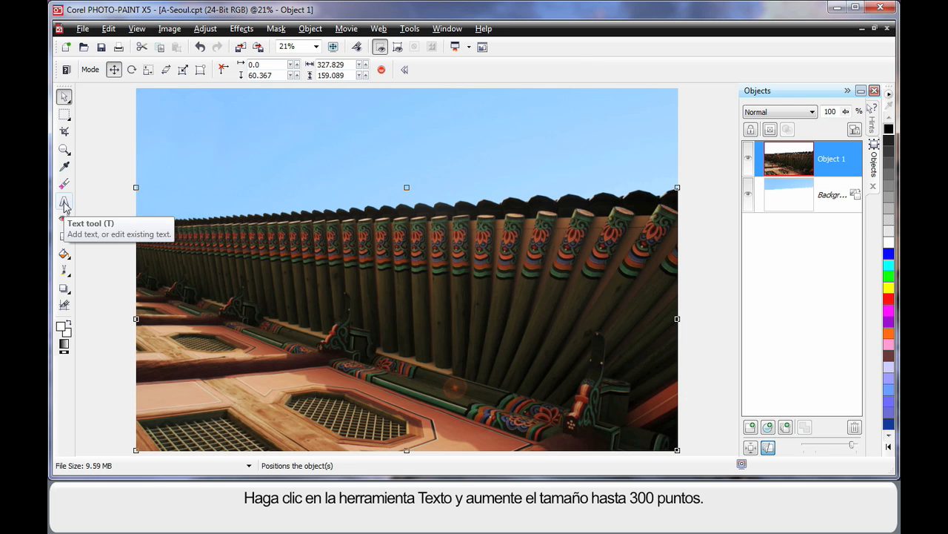
Type 'Seoul' at 300 pt near the top-left of the sky.
{"action": "left_click", "coordinate": [65, 201]}
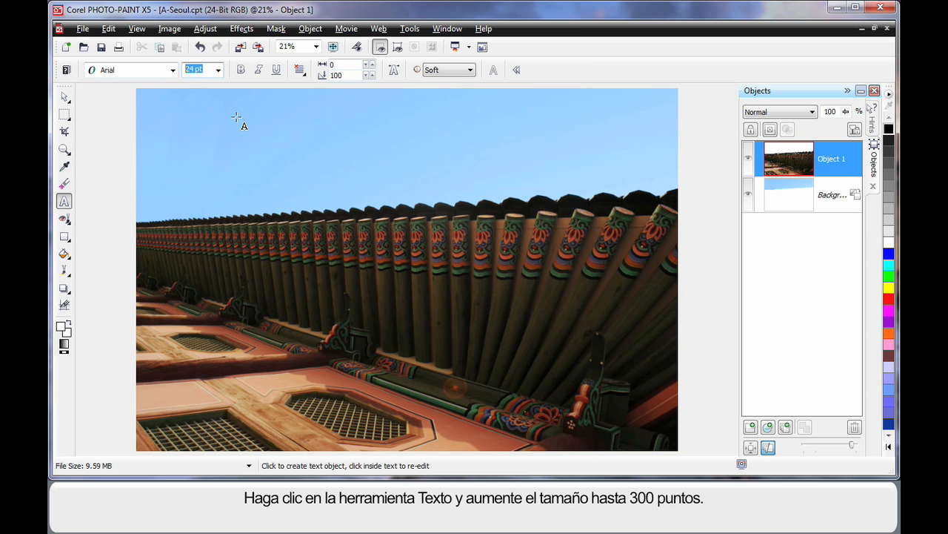
{"action": "type", "text": "300"}
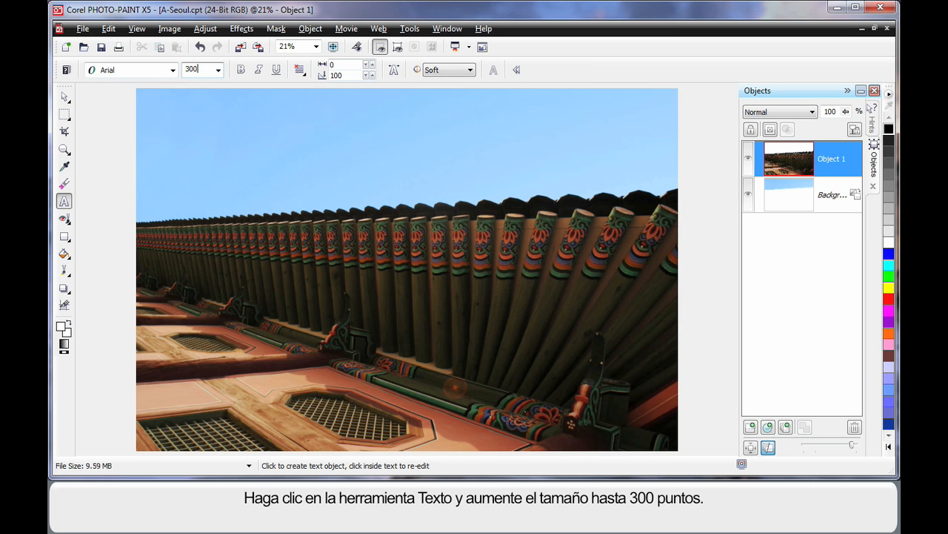
{"action": "left_click", "coordinate": [176, 211]}
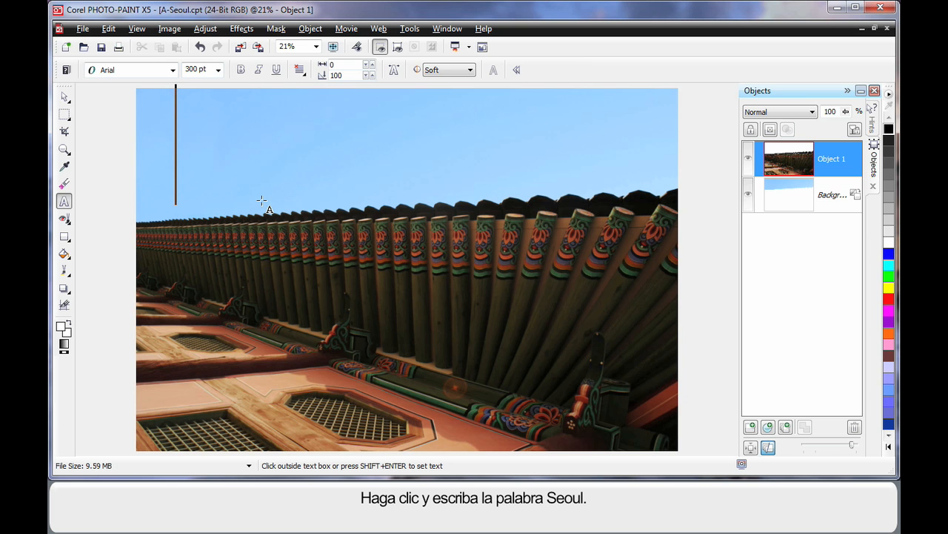
{"action": "type", "text": "S"}
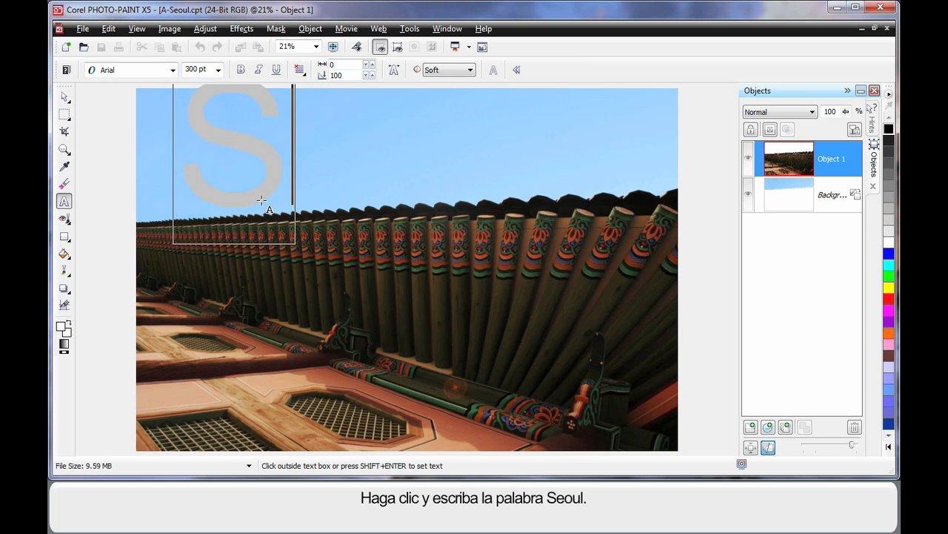
{"action": "type", "text": "eoul"}
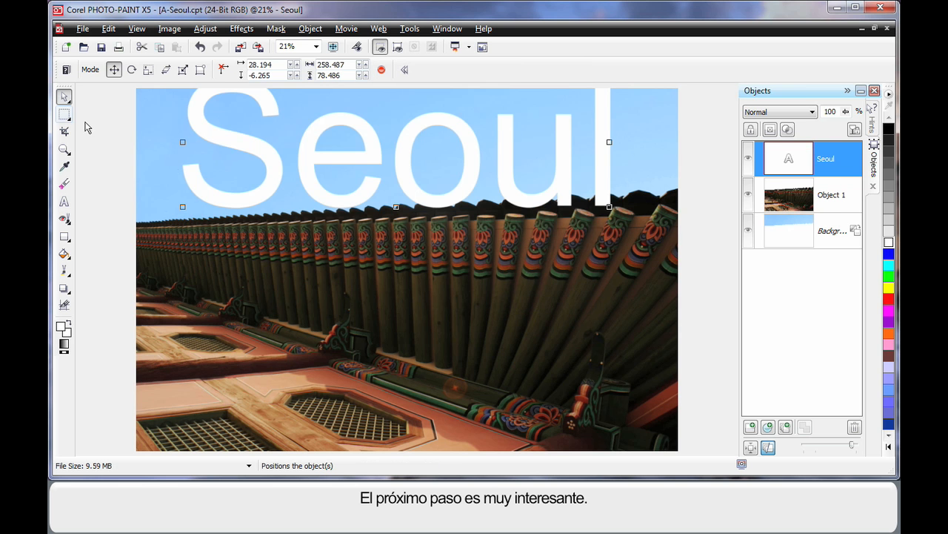
{"action": "mouse_move", "coordinate": [476, 183]}
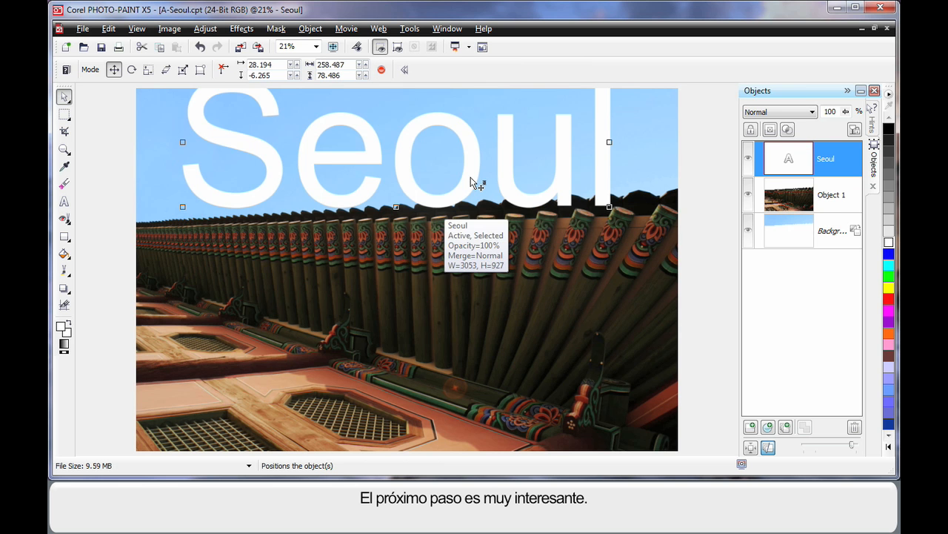
Stretch the white Seoul text across the full photo width and apply the resize.
{"action": "left_click_drag", "start_coordinate": [474, 184], "coordinate": [426, 193]}
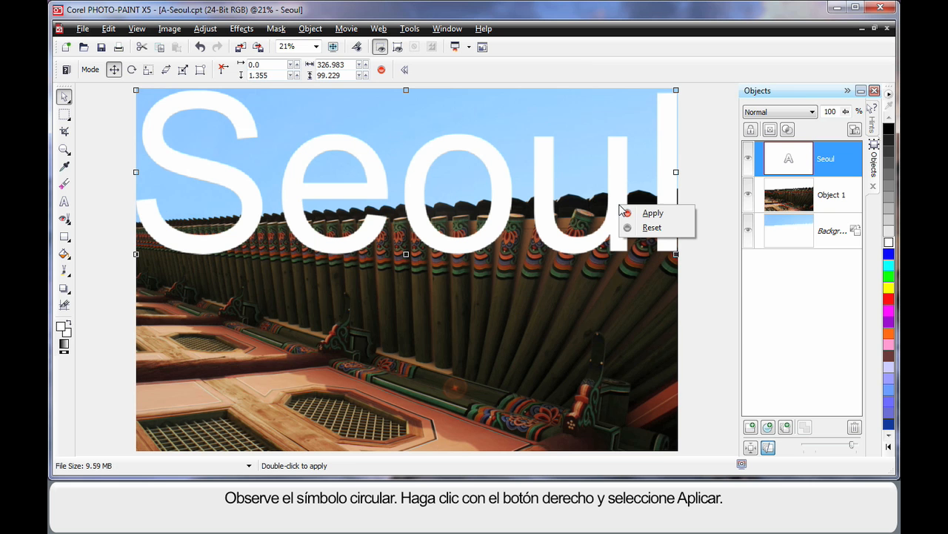
{"action": "left_click", "coordinate": [653, 213]}
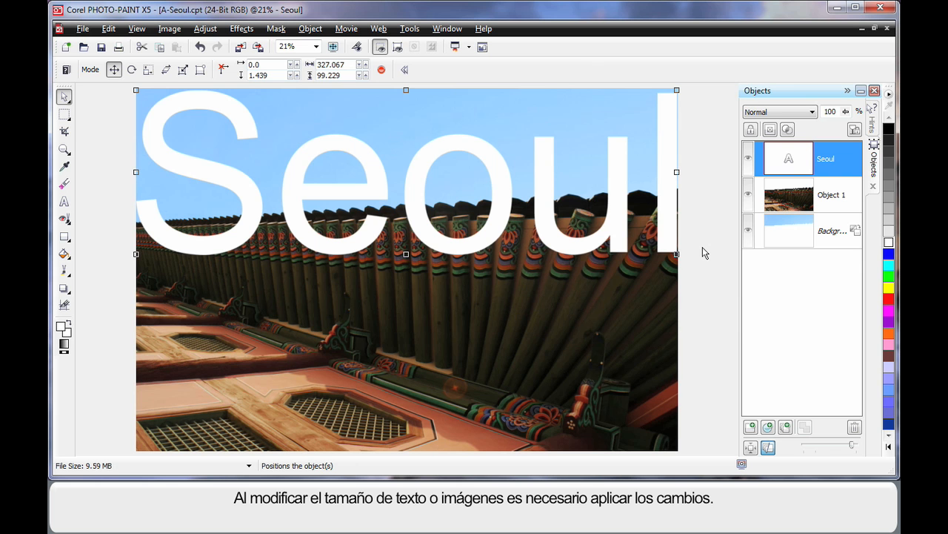
{"action": "mouse_move", "coordinate": [798, 190]}
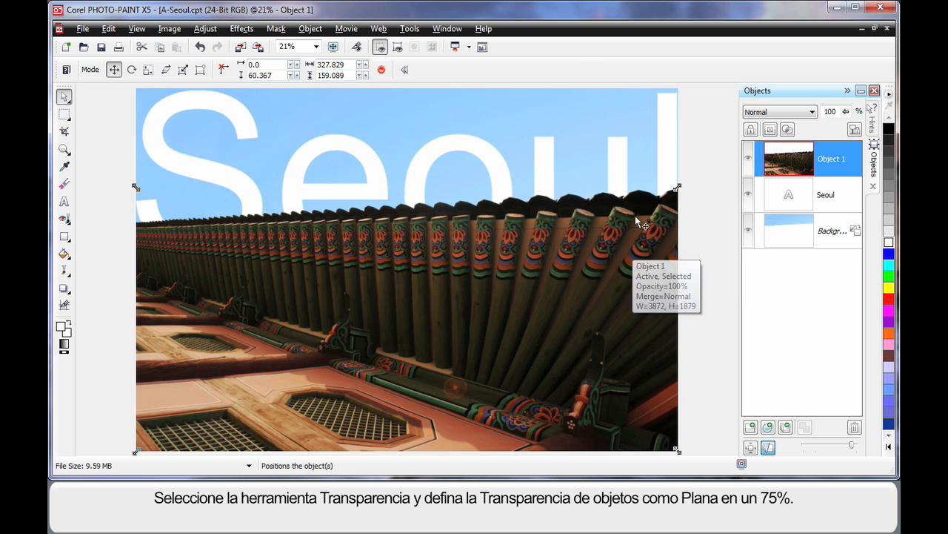
{"action": "left_click", "coordinate": [825, 194]}
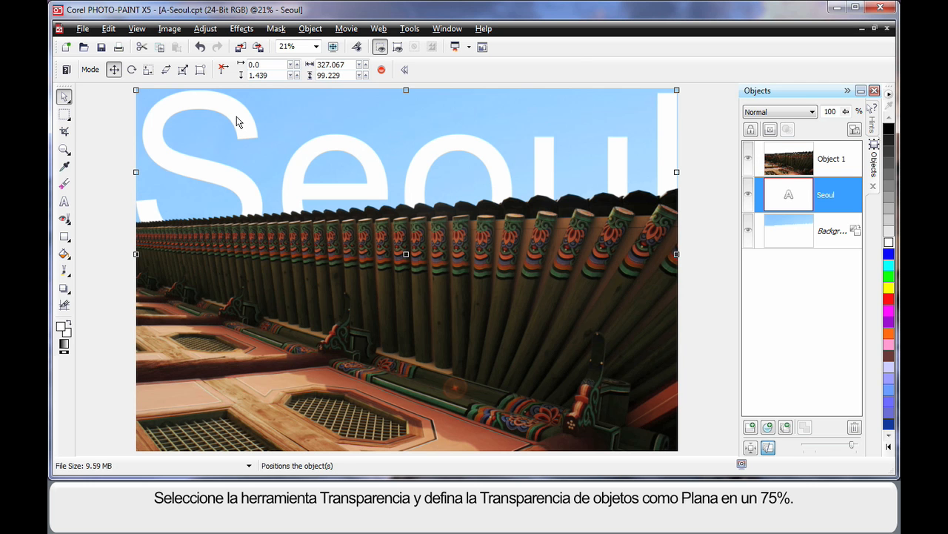
{"action": "mouse_move", "coordinate": [125, 264]}
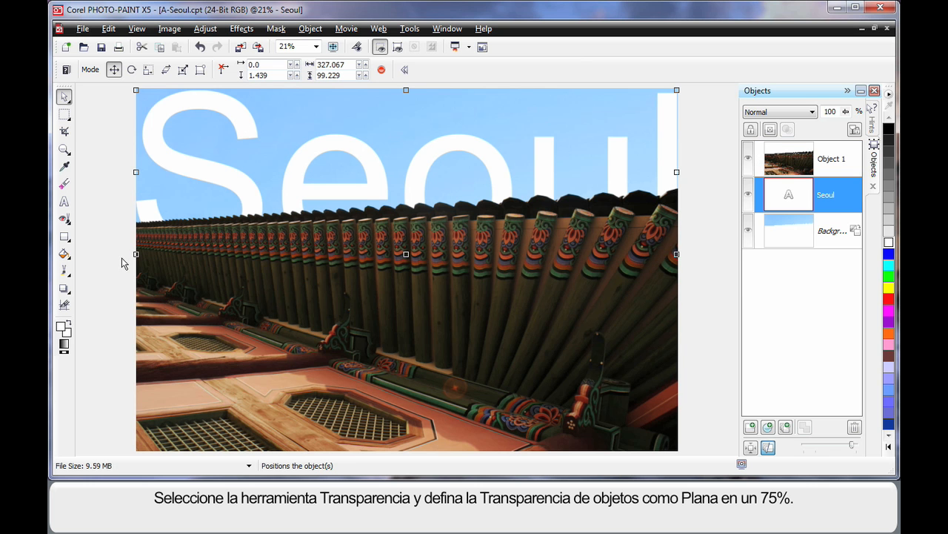
{"action": "mouse_move", "coordinate": [90, 280]}
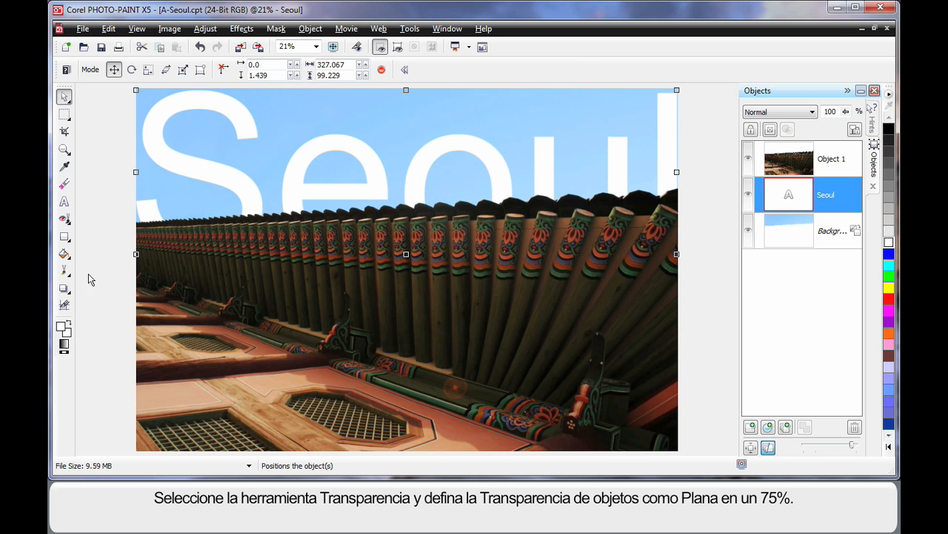
{"action": "mouse_move", "coordinate": [64, 287]}
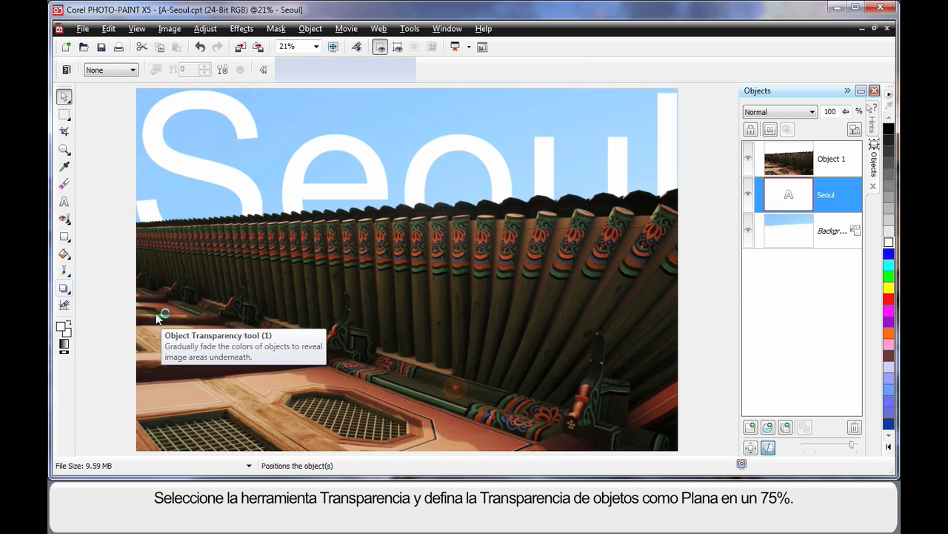
Give the Seoul text a flat 75% object transparency.
{"action": "left_click", "coordinate": [133, 70]}
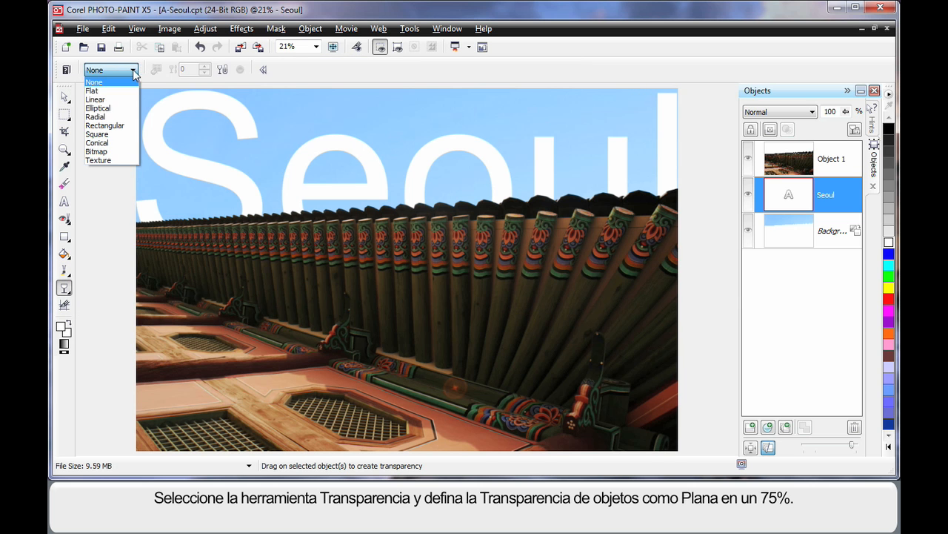
{"action": "left_click", "coordinate": [92, 91]}
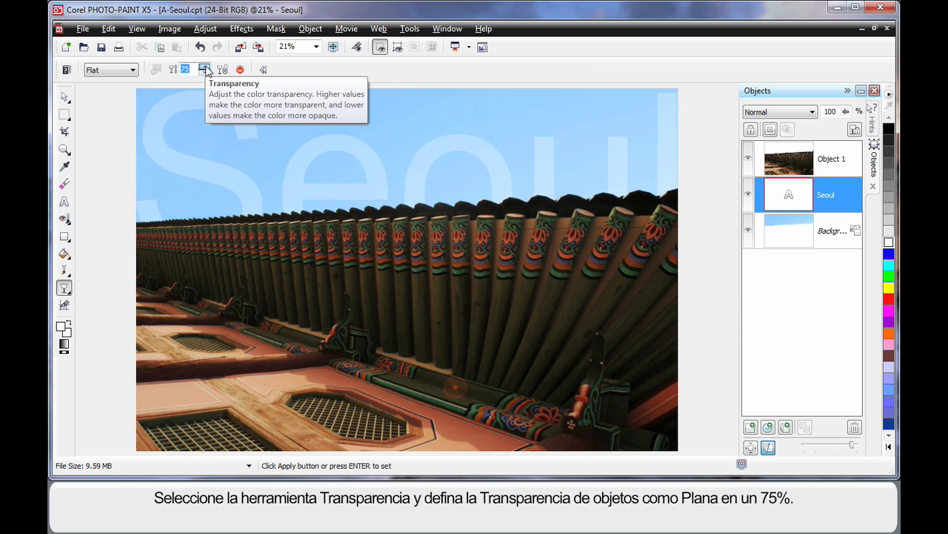
{"action": "left_click", "coordinate": [204, 66]}
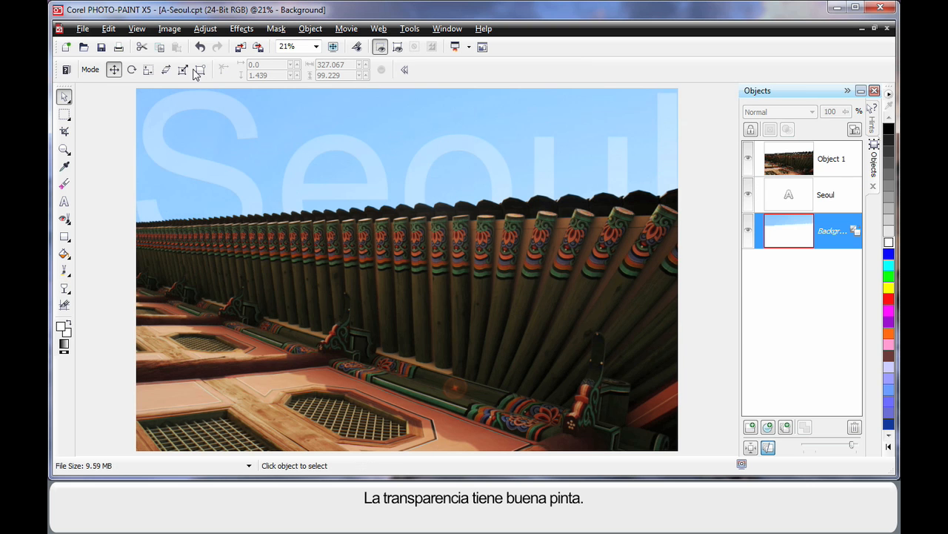
{"action": "mouse_move", "coordinate": [405, 163]}
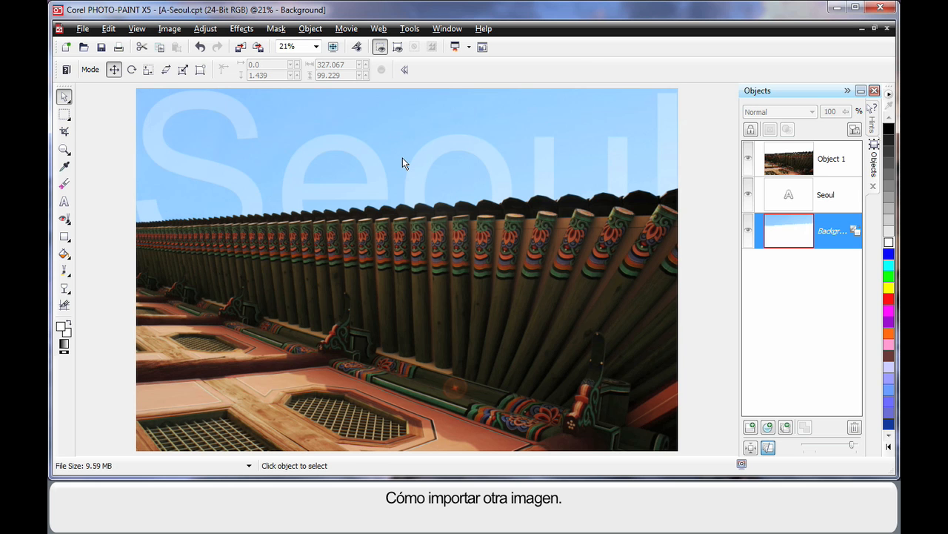
{"action": "mouse_move", "coordinate": [337, 138]}
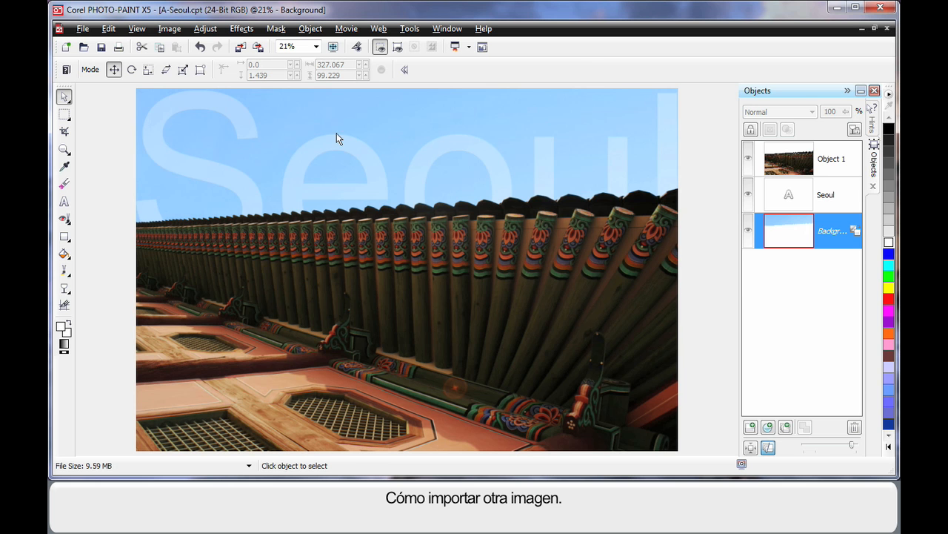
{"action": "mouse_move", "coordinate": [240, 46]}
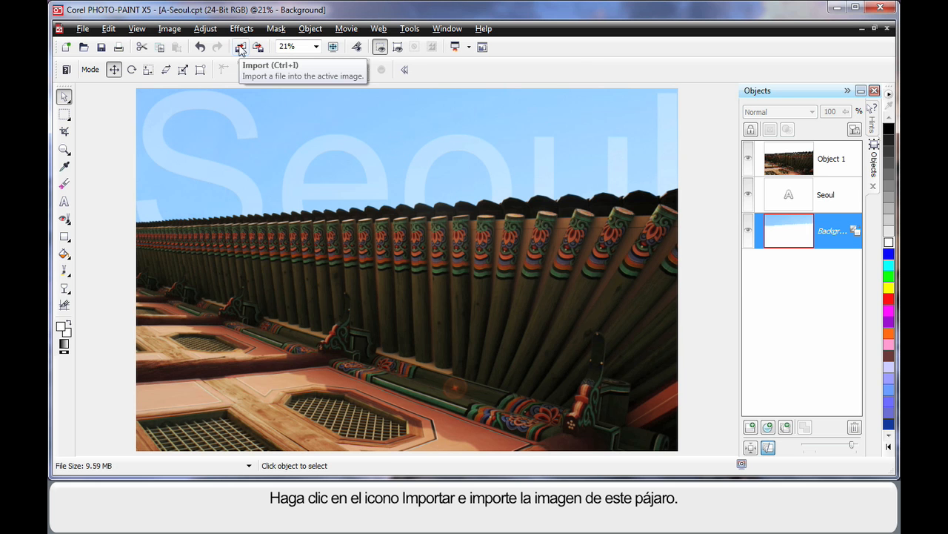
Import the bird picture F43014.cpt as a small object above the roof.
{"action": "left_click", "coordinate": [241, 47]}
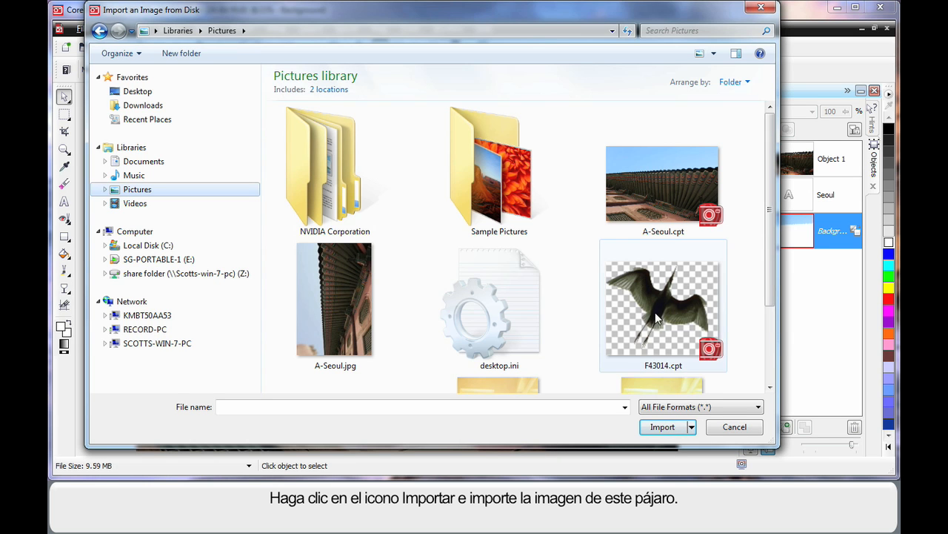
{"action": "mouse_move", "coordinate": [663, 304]}
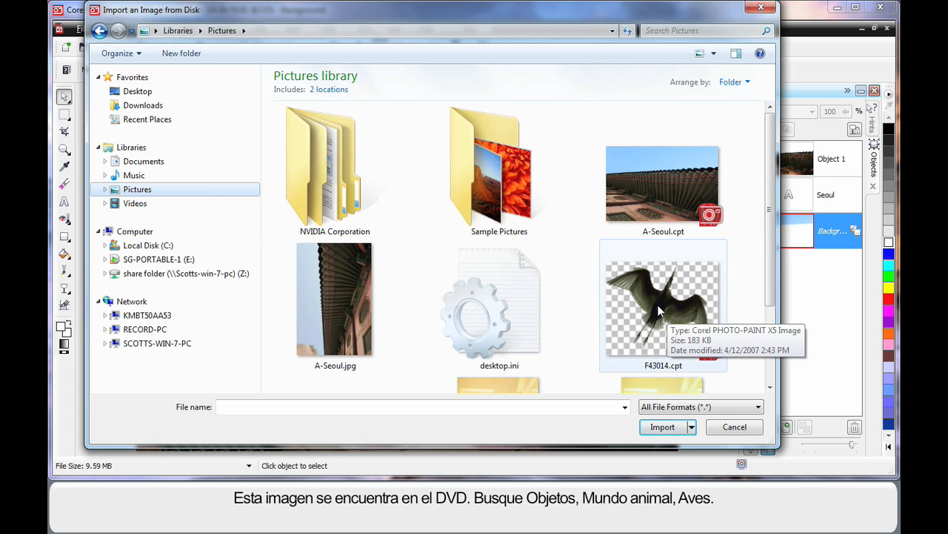
{"action": "left_click", "coordinate": [660, 304]}
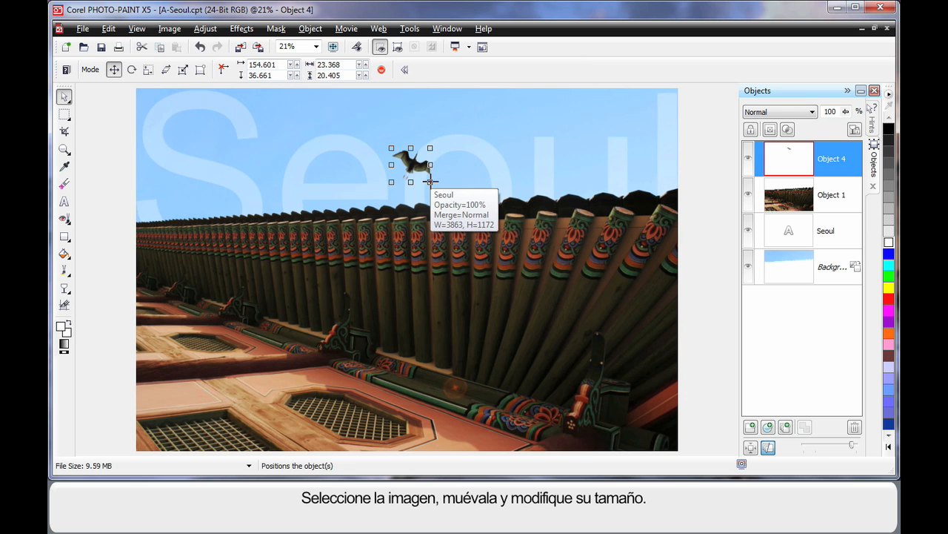
Enlarge the bird, then rotate, skew and distort it so it appears flying.
{"action": "left_click_drag", "start_coordinate": [430, 183], "coordinate": [472, 218]}
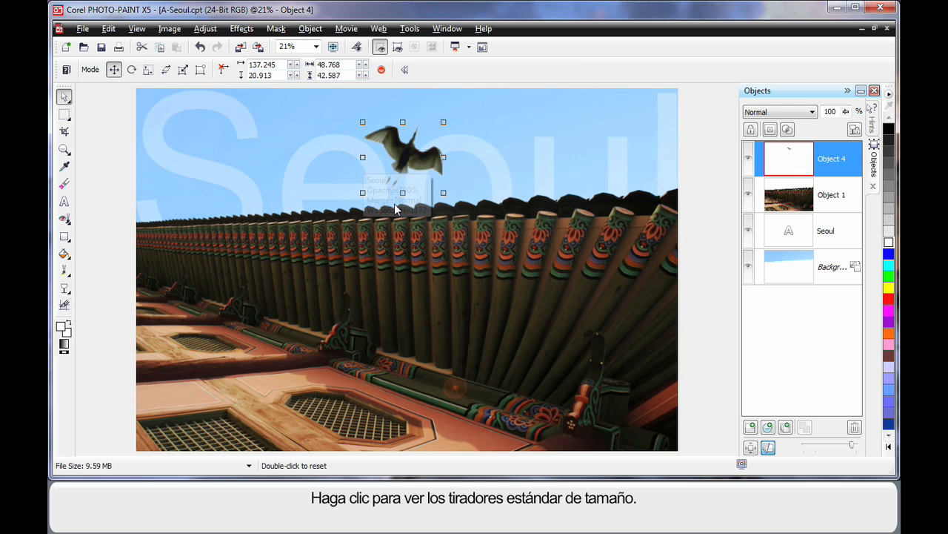
{"action": "left_click", "coordinate": [403, 158]}
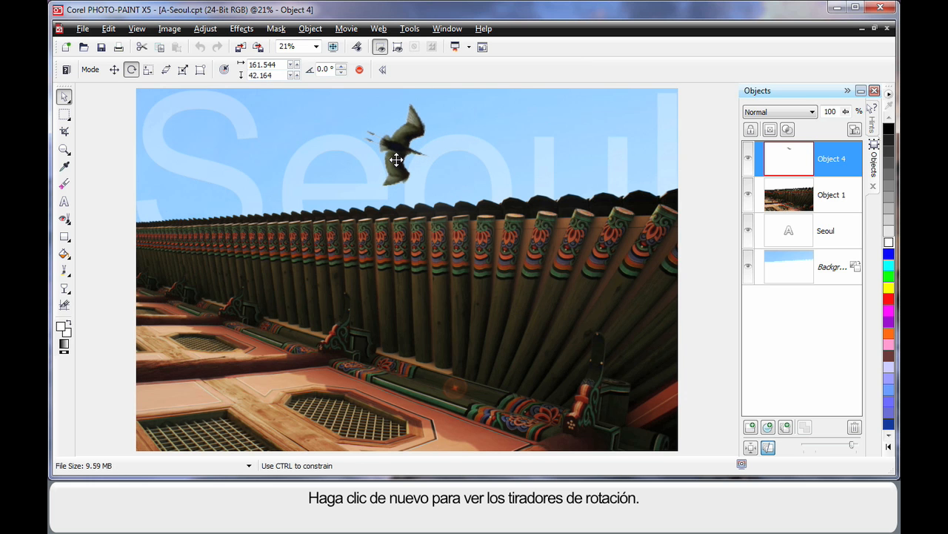
{"action": "left_click", "coordinate": [396, 159]}
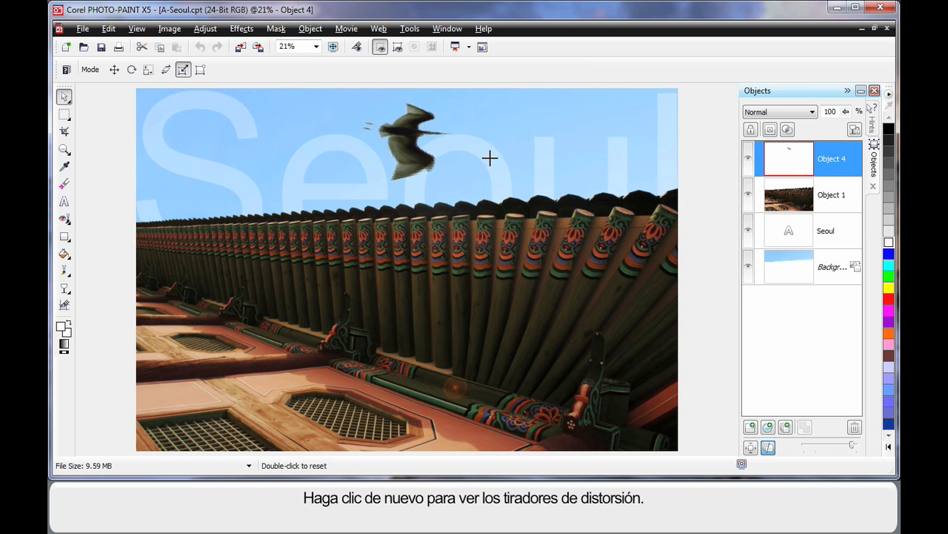
{"action": "left_click", "coordinate": [489, 158]}
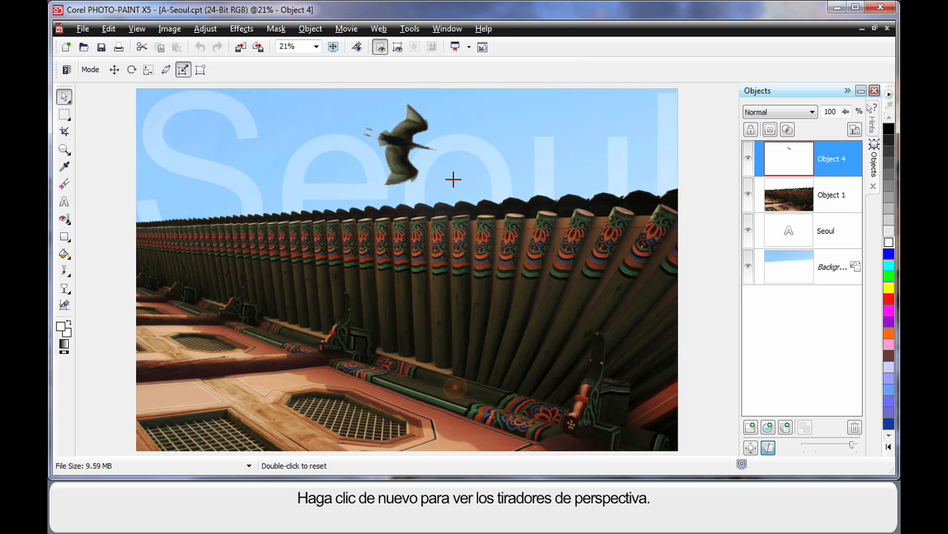
{"action": "left_click", "coordinate": [454, 179]}
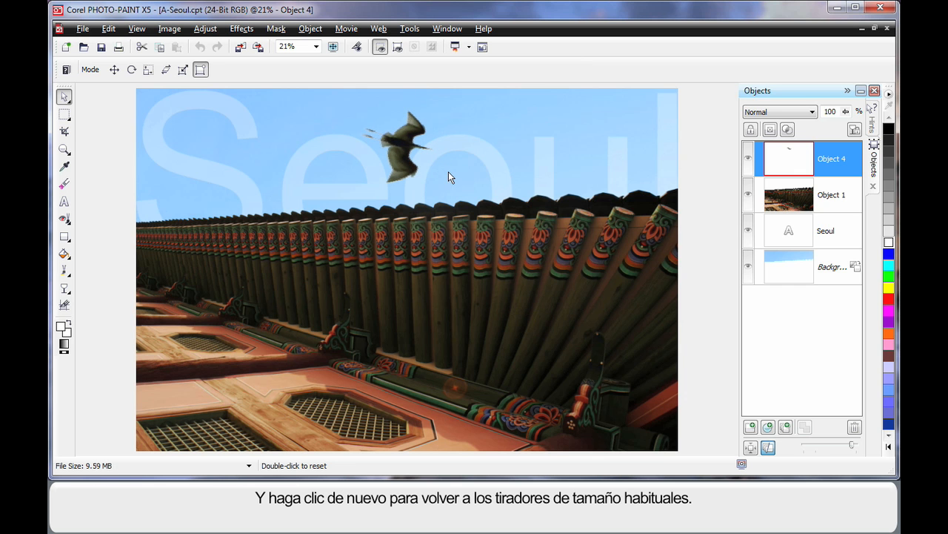
{"action": "left_click", "coordinate": [402, 141]}
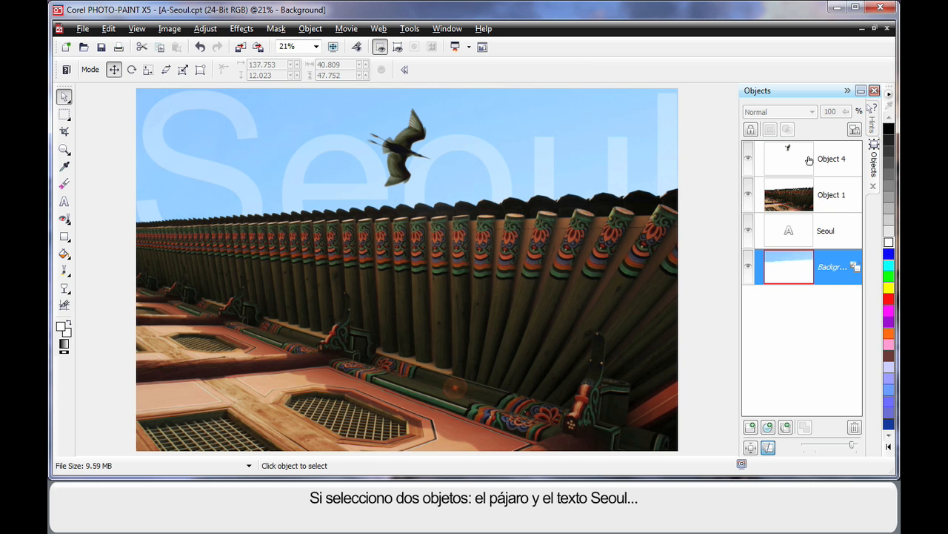
Group the bird (Object 4) with the roof photo (Object 1) and check the group's contents.
{"action": "left_click", "coordinate": [830, 159]}
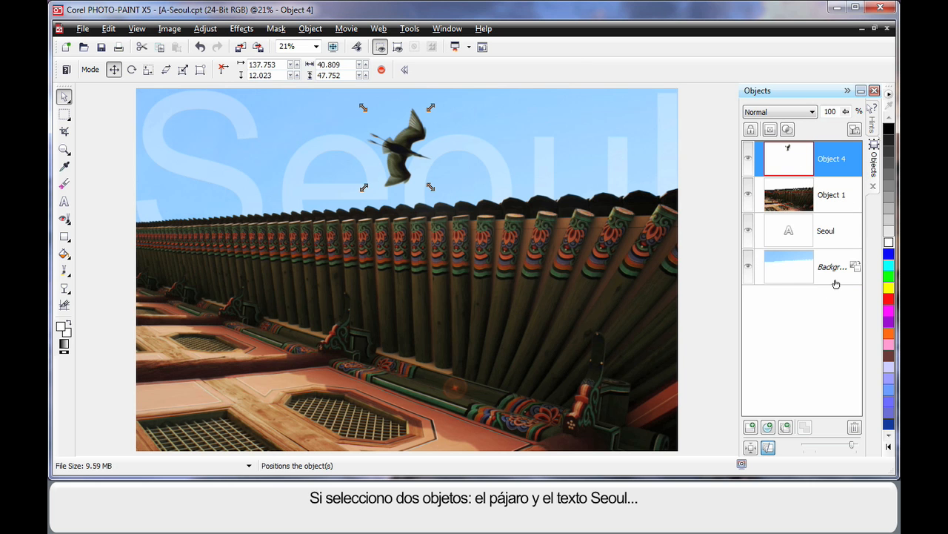
{"action": "mouse_move", "coordinate": [789, 200]}
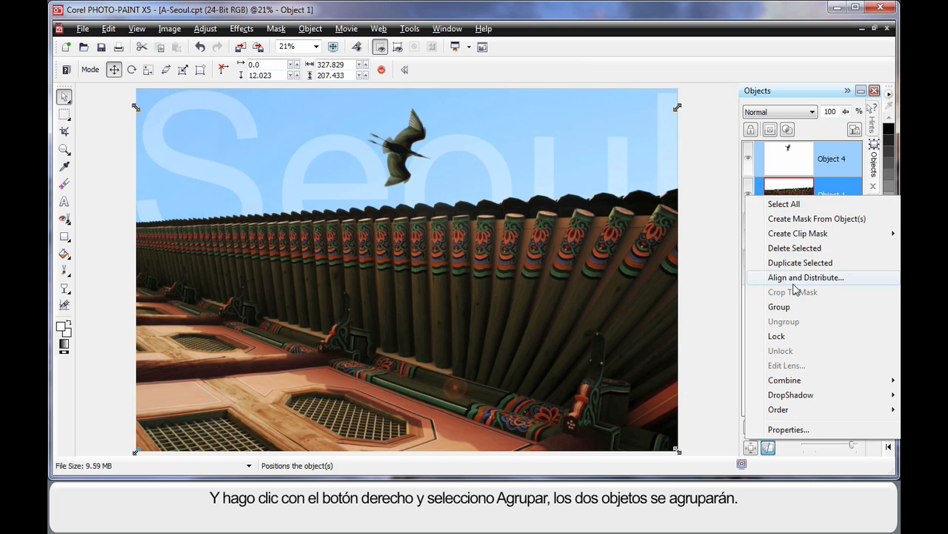
{"action": "left_click", "coordinate": [779, 306]}
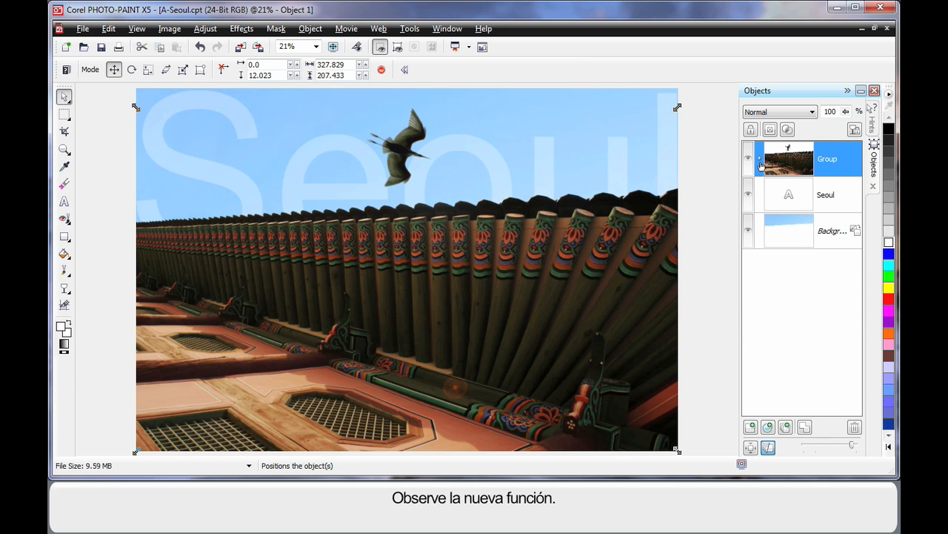
{"action": "left_click", "coordinate": [759, 159]}
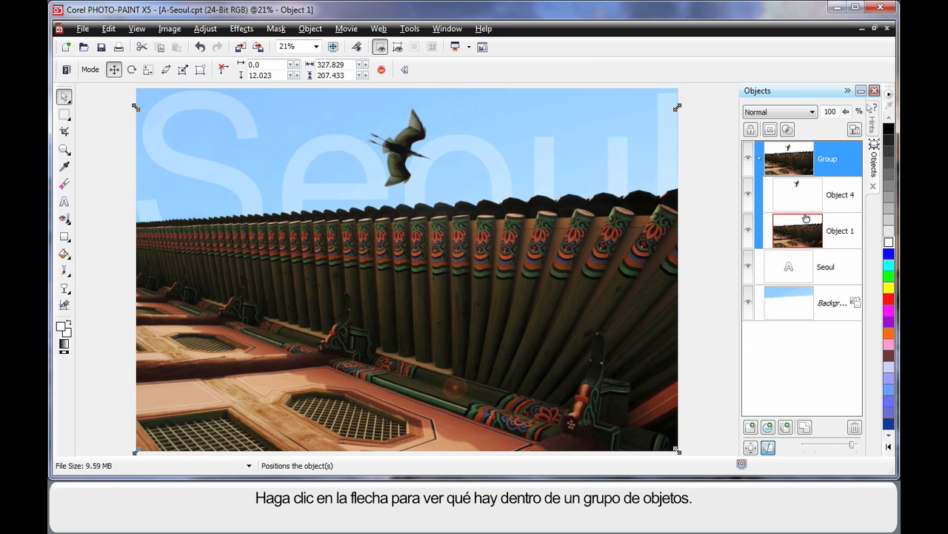
{"action": "left_click", "coordinate": [758, 158]}
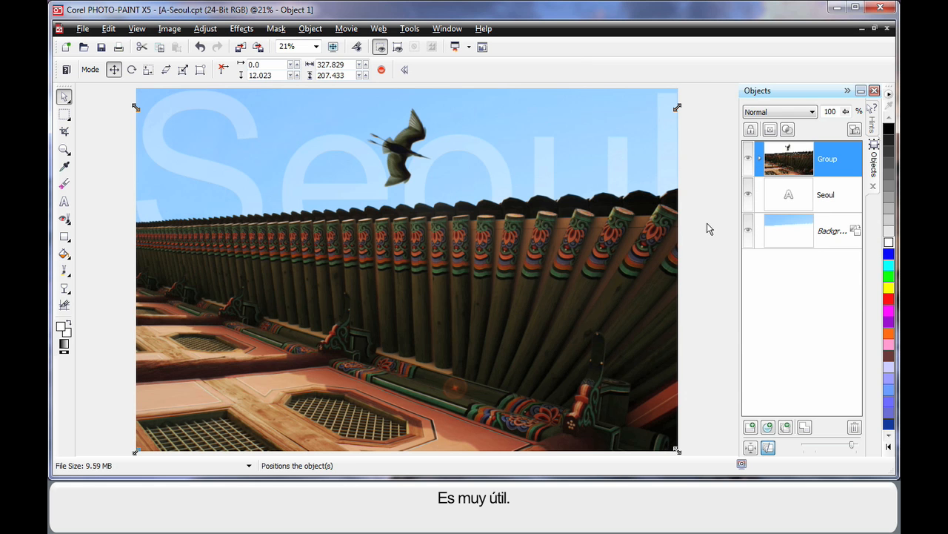
{"action": "left_click", "coordinate": [832, 231]}
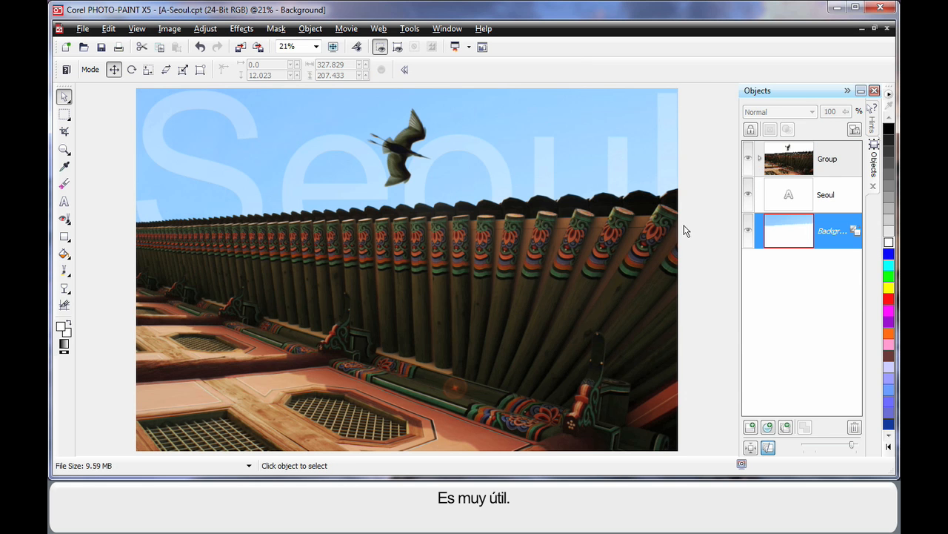
{"action": "left_click", "coordinate": [169, 28]}
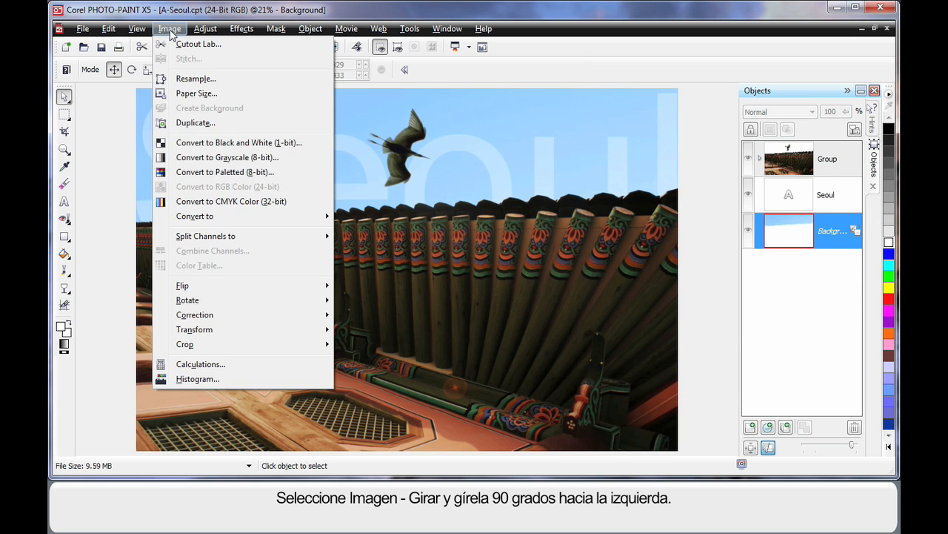